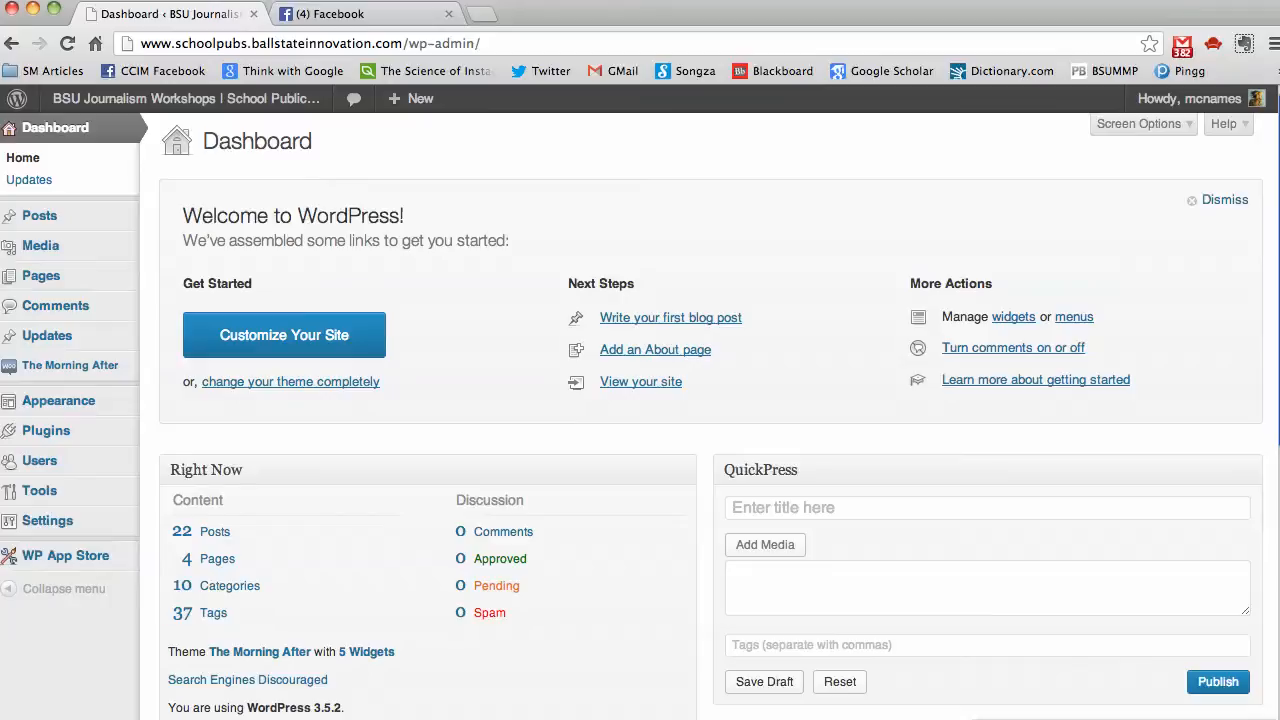
pyautogui.moveTo(844, 466)
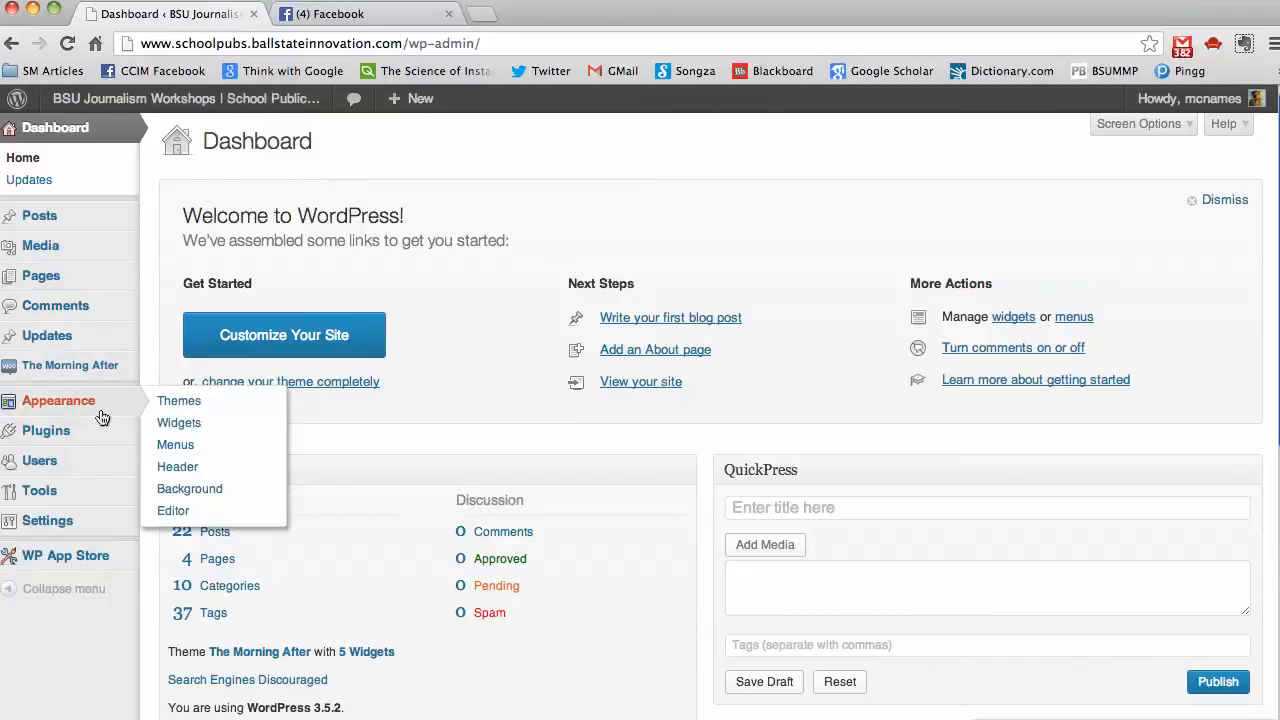
# - Go to the Widgets page under Appearance in the WordPress admin
pyautogui.click(180, 422)
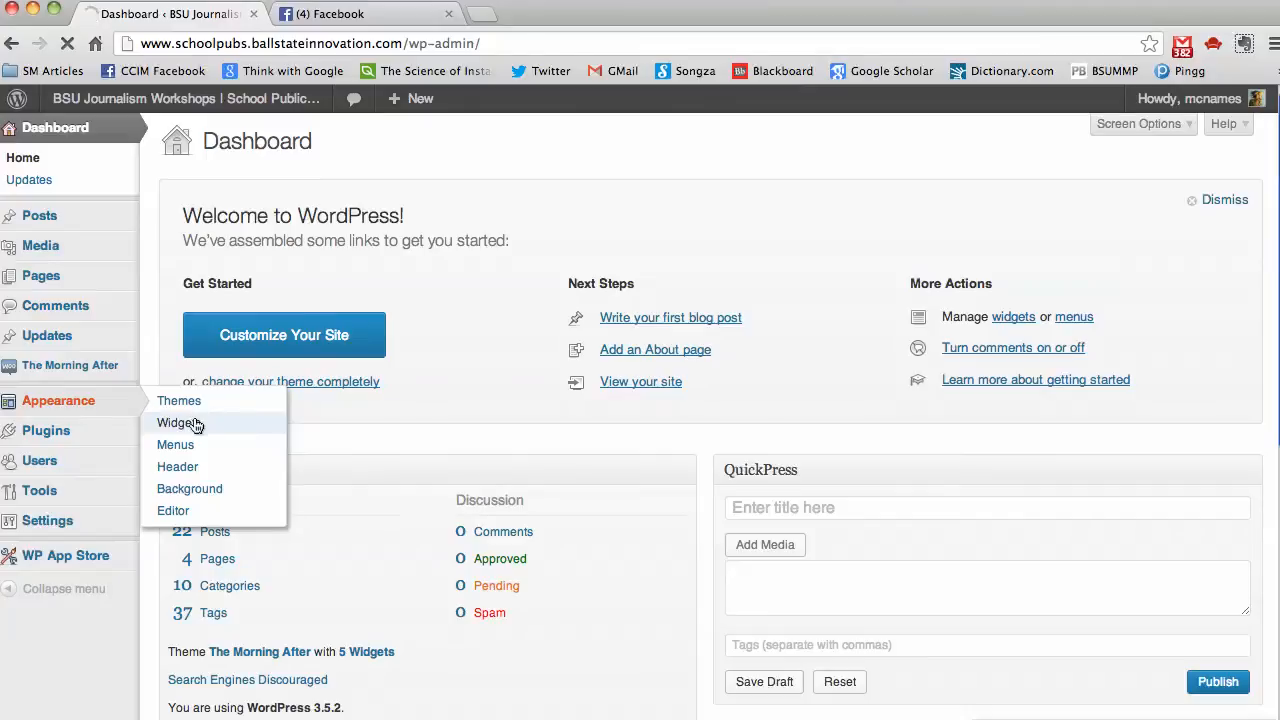
# - Add a Text widget to Middle Sidebar (Home) titled 'Like us on Facebook'
pyautogui.click(180, 422)
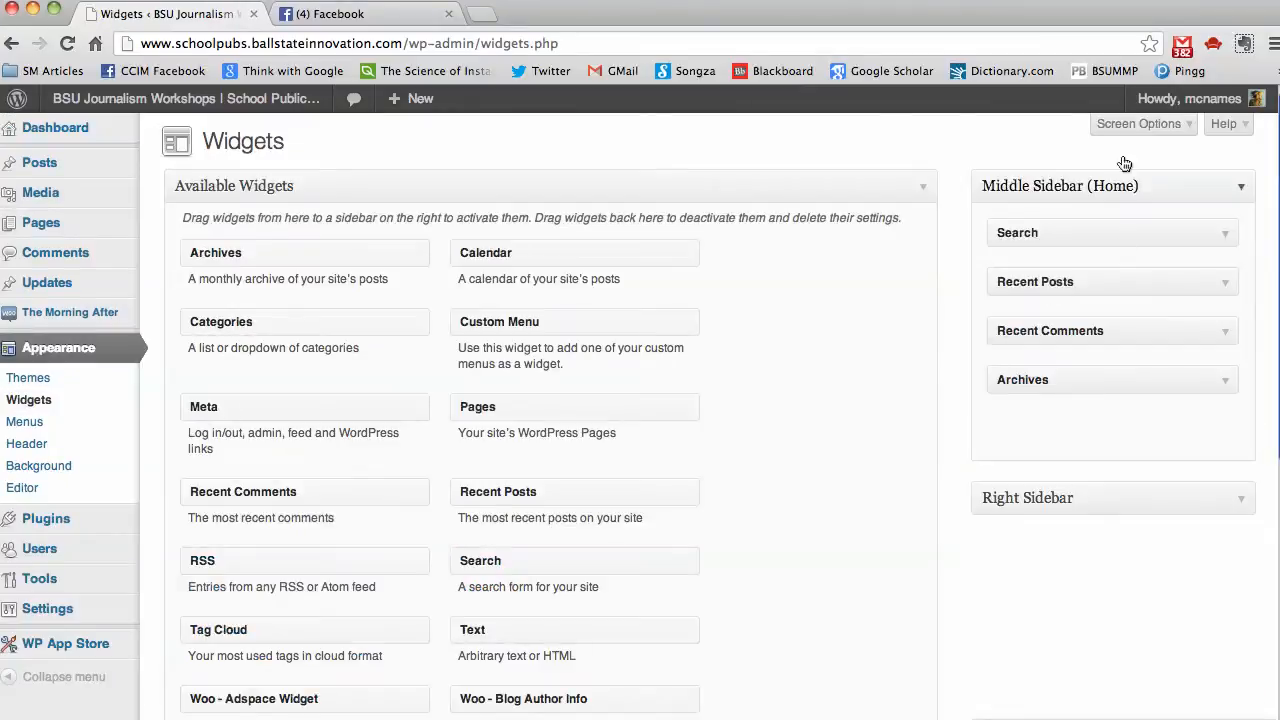
pyautogui.moveTo(976, 350)
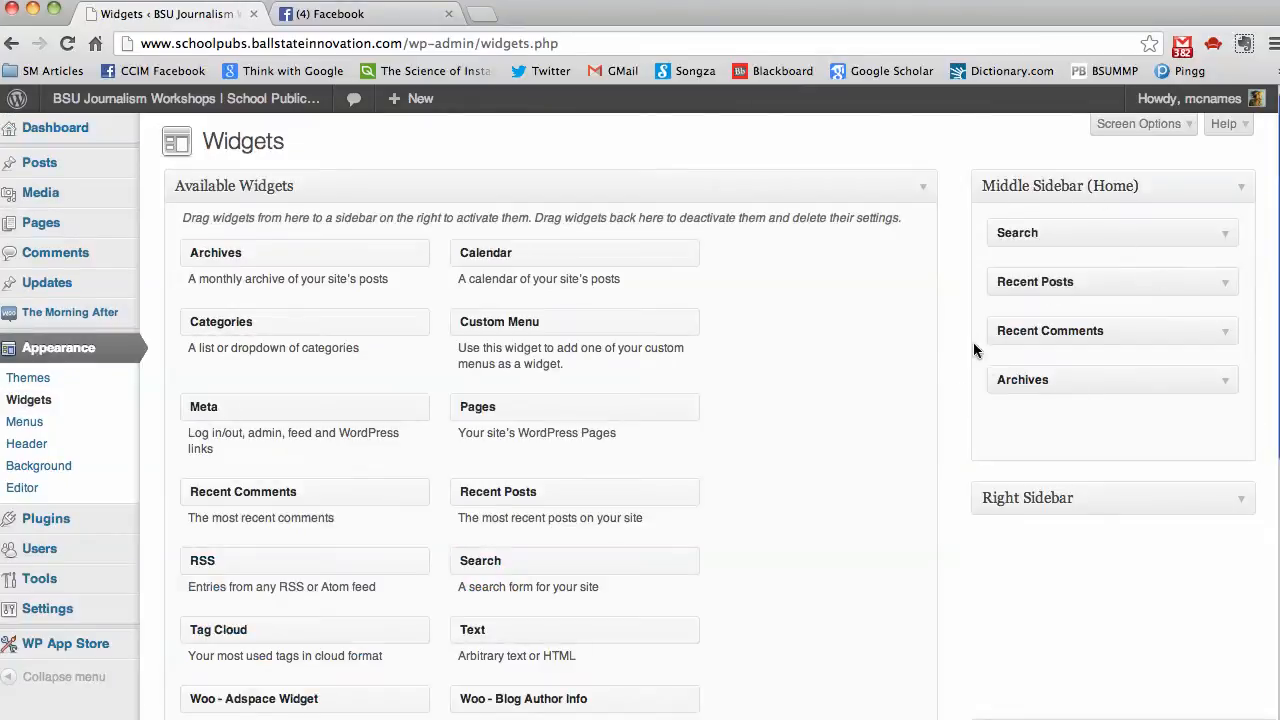
pyautogui.moveTo(1232, 162)
pyautogui.write('Folllo')
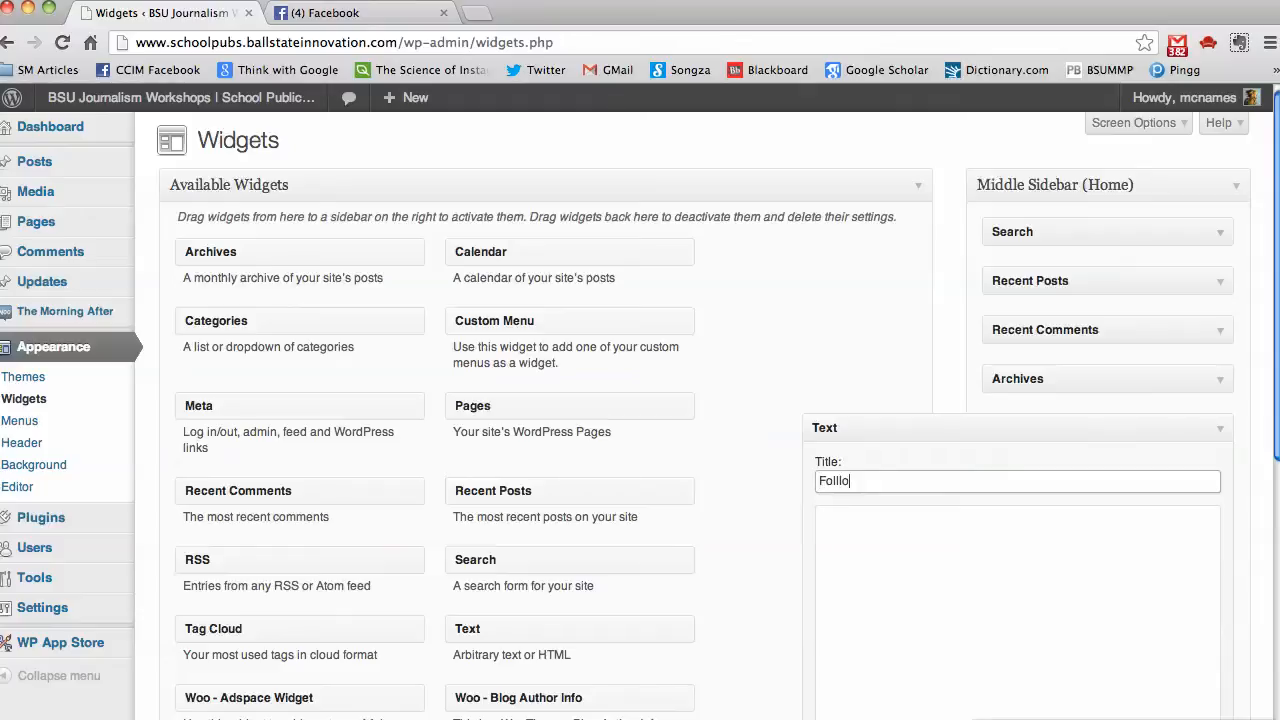
pyautogui.write('Lik')
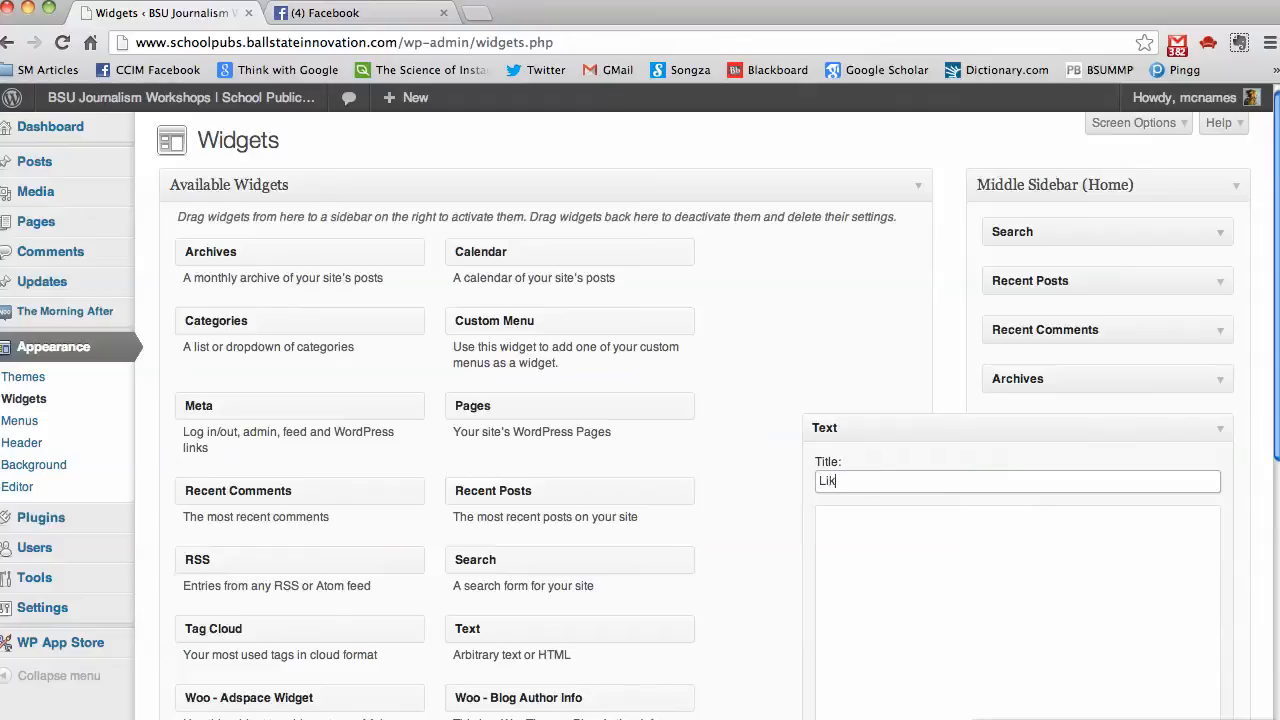
pyautogui.write('e us on Facebook')
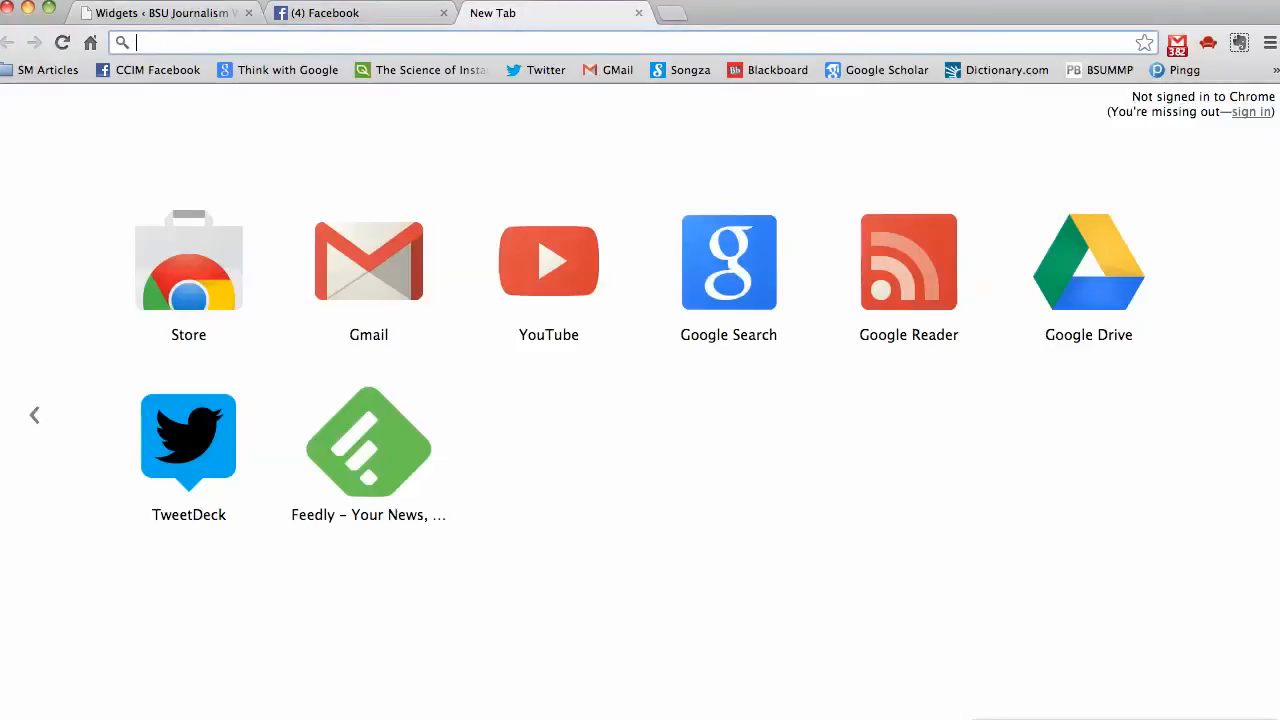
# - Search 'facebook like box' and choose the Like Box - Facebook Developers result
pyautogui.write('dev')
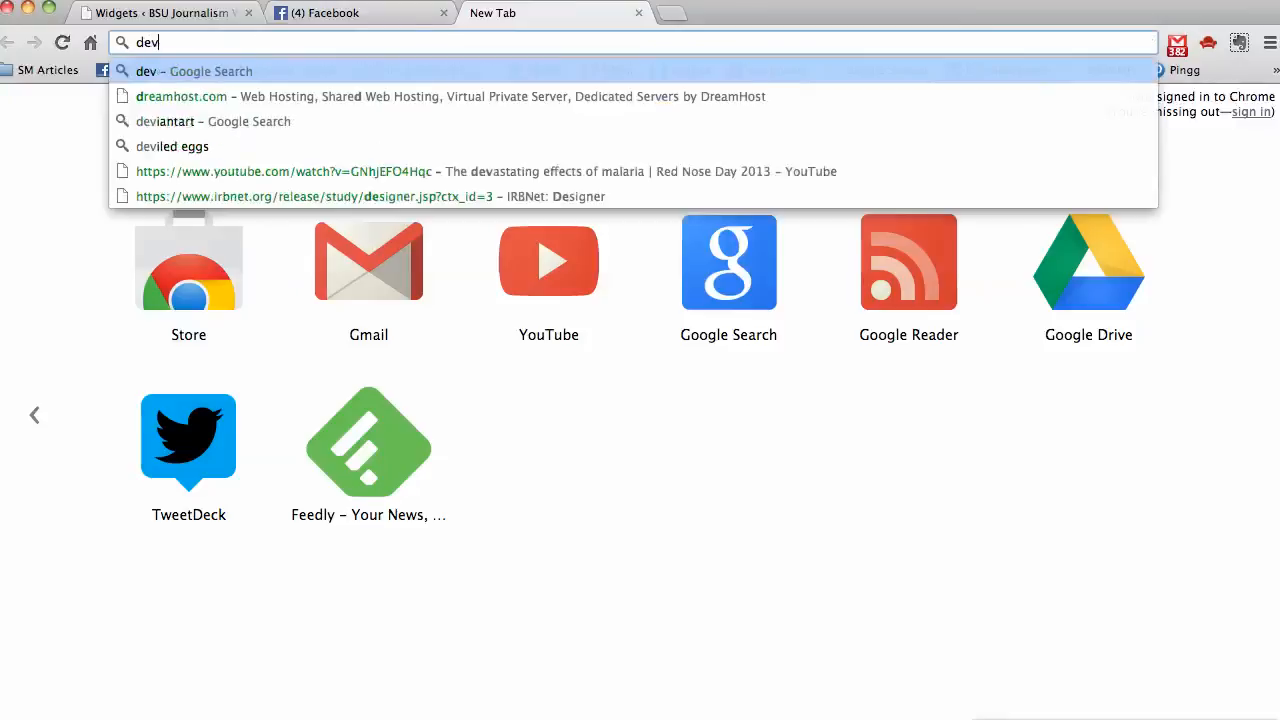
pyautogui.write('facebook.com')
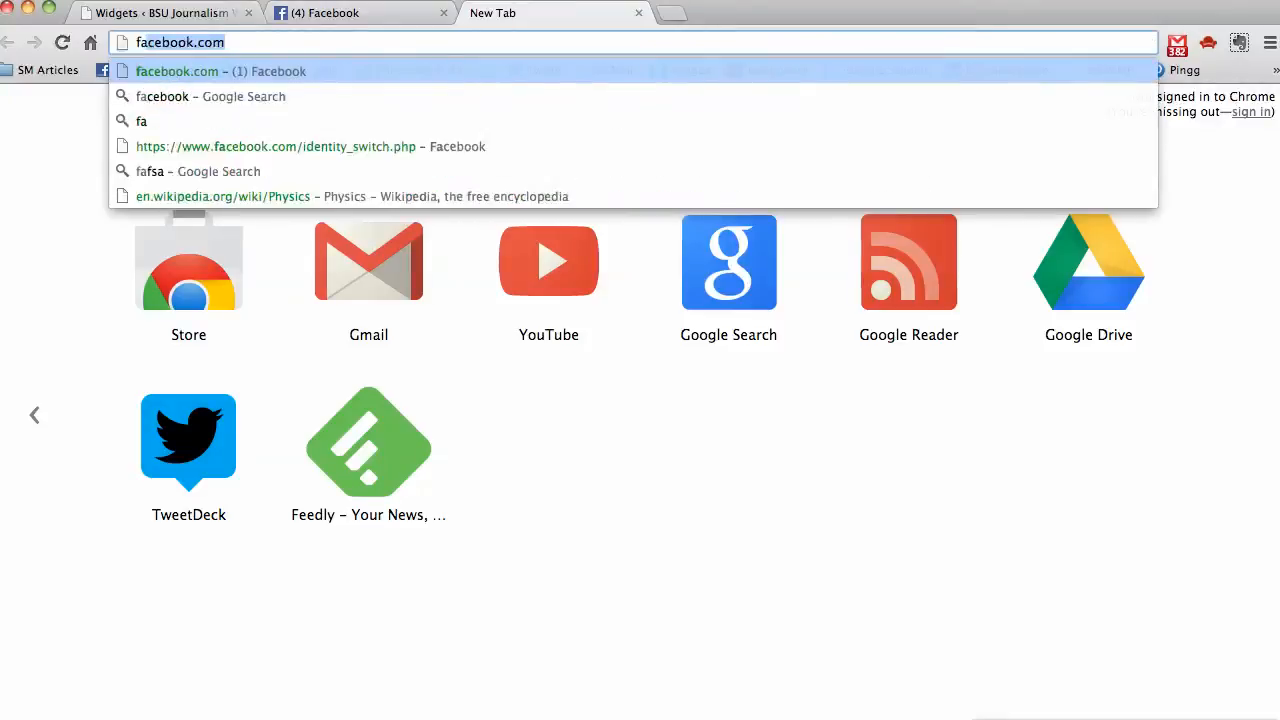
pyautogui.write('facebook like box')
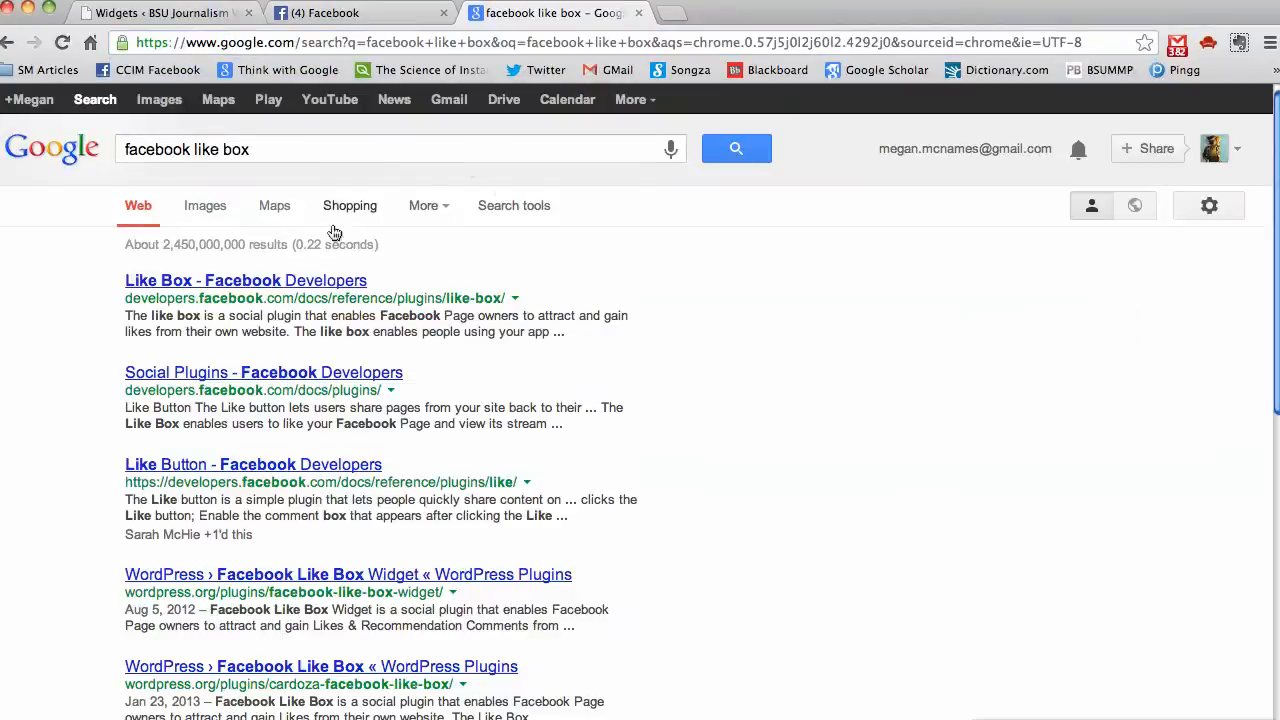
pyautogui.click(244, 280)
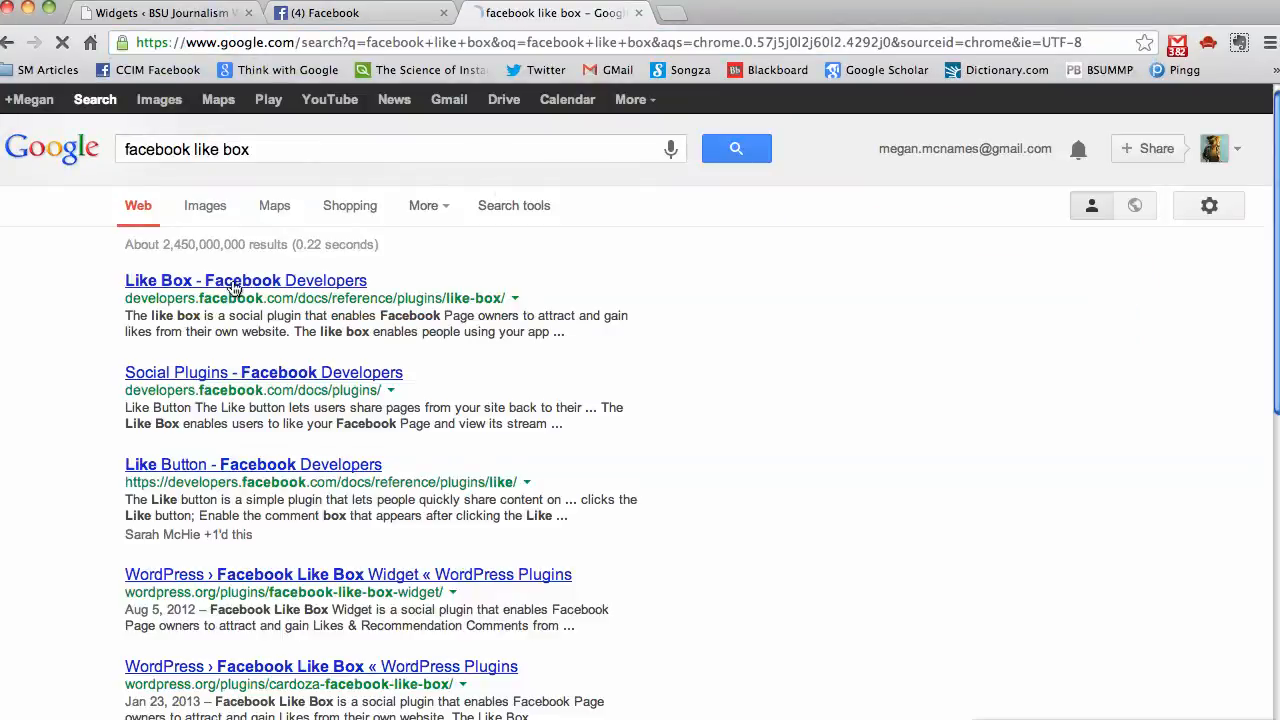
# - Reach the Like Box configurator and select the Facebook Page URL field to replace it
pyautogui.click(244, 280)
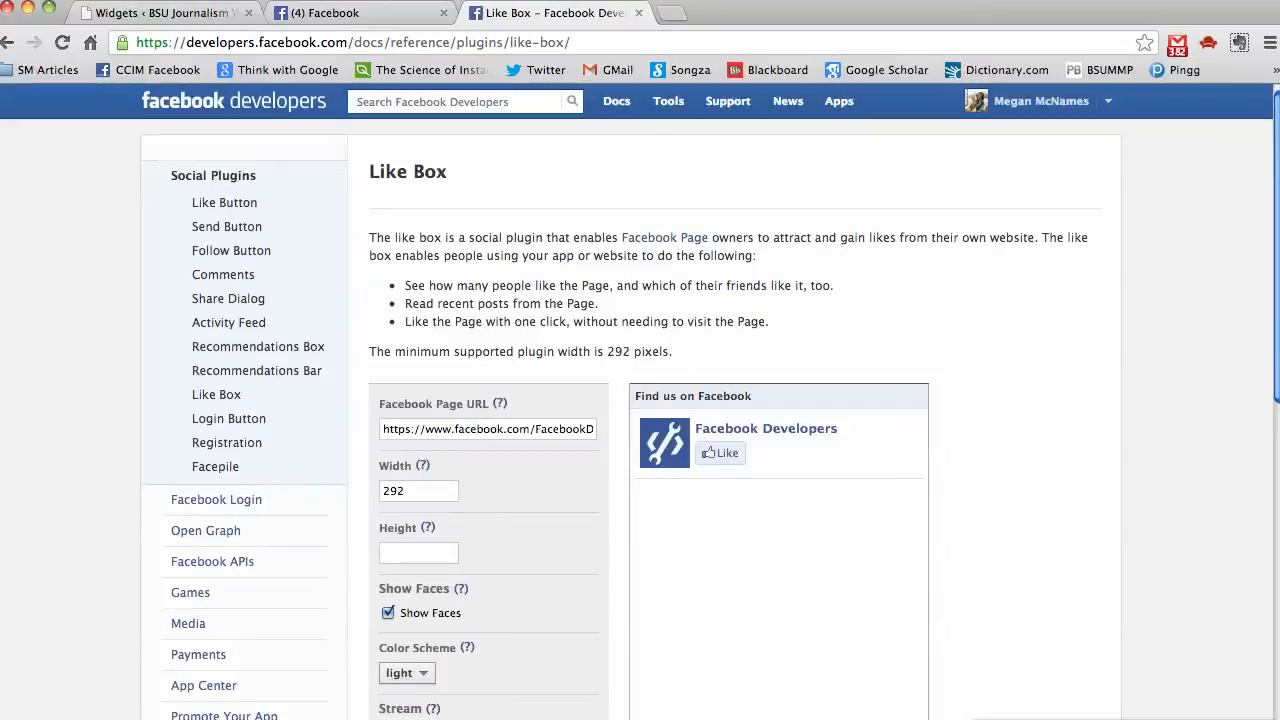
pyautogui.scroll(-3)
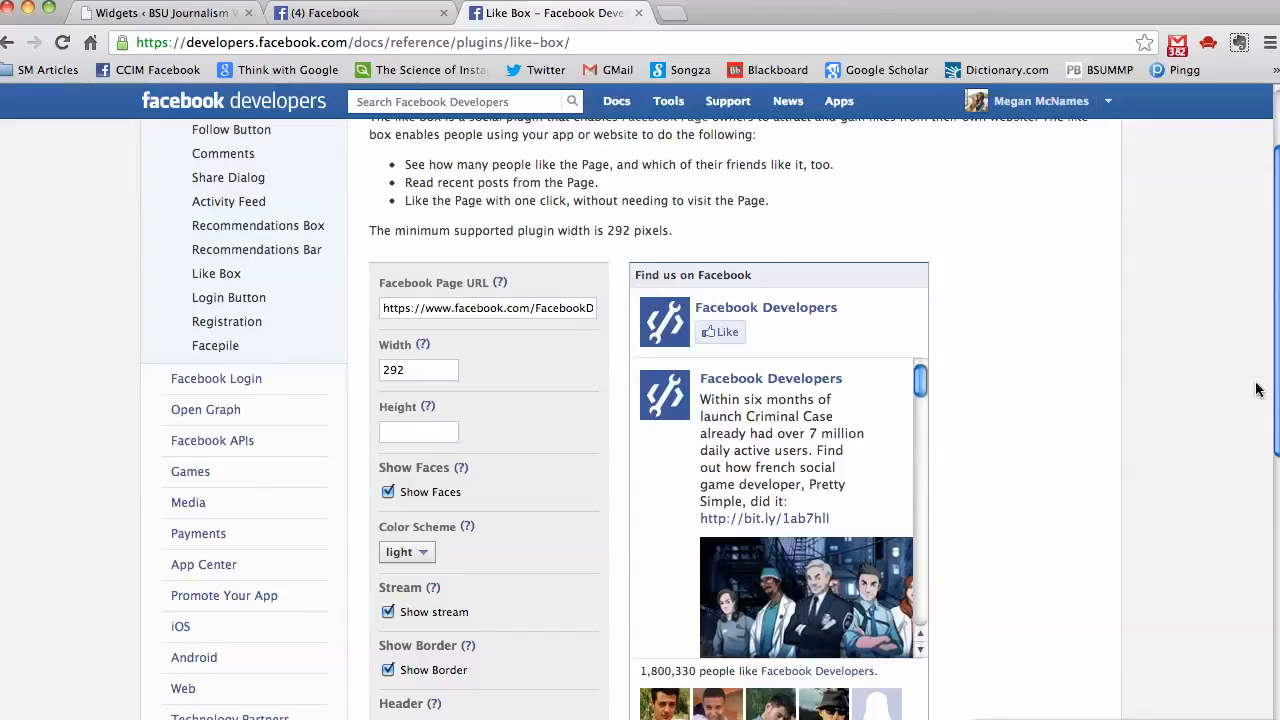
pyautogui.moveTo(992, 340)
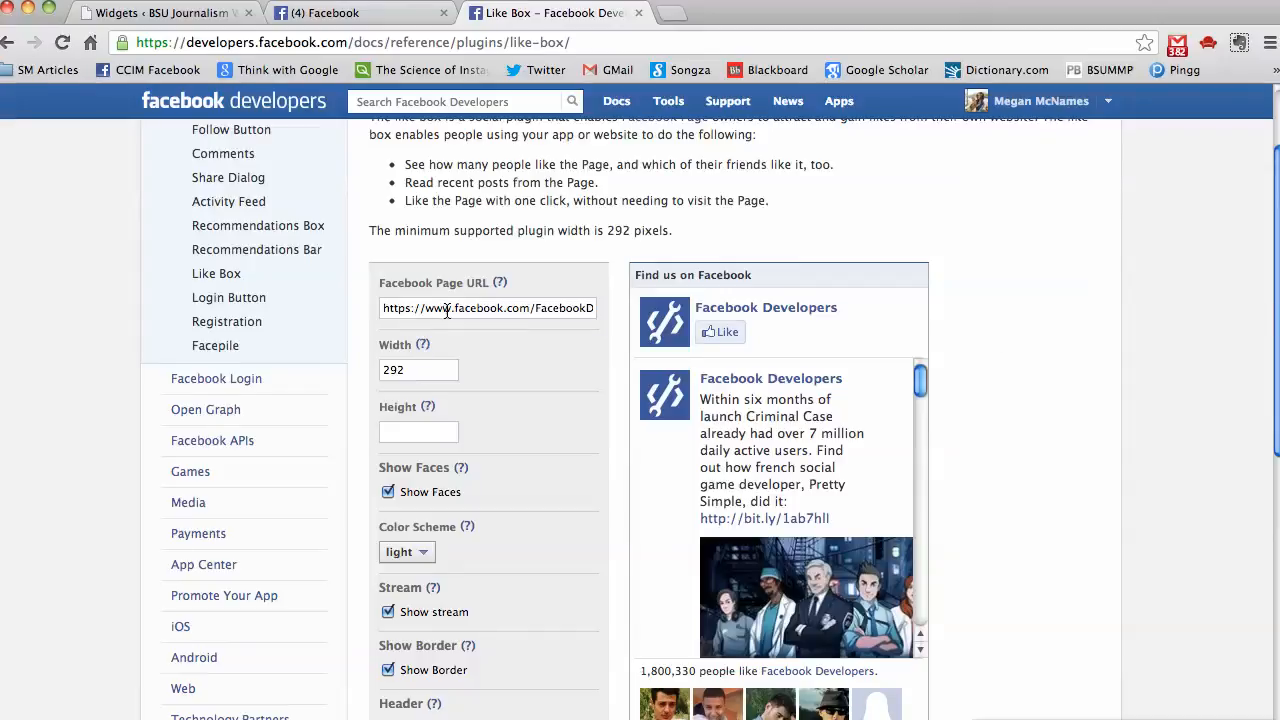
pyautogui.click(360, 12)
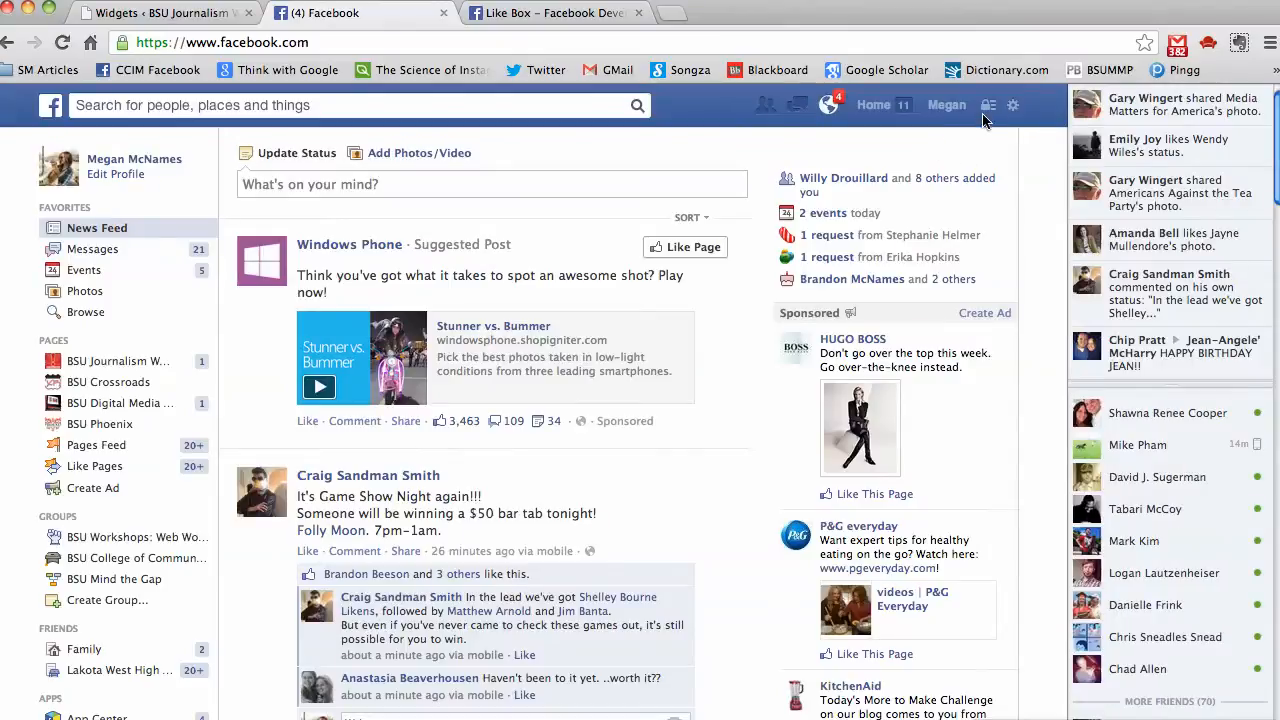
# - Use Facebook as BSU Phoenix and copy that page's web address
pyautogui.click(1012, 104)
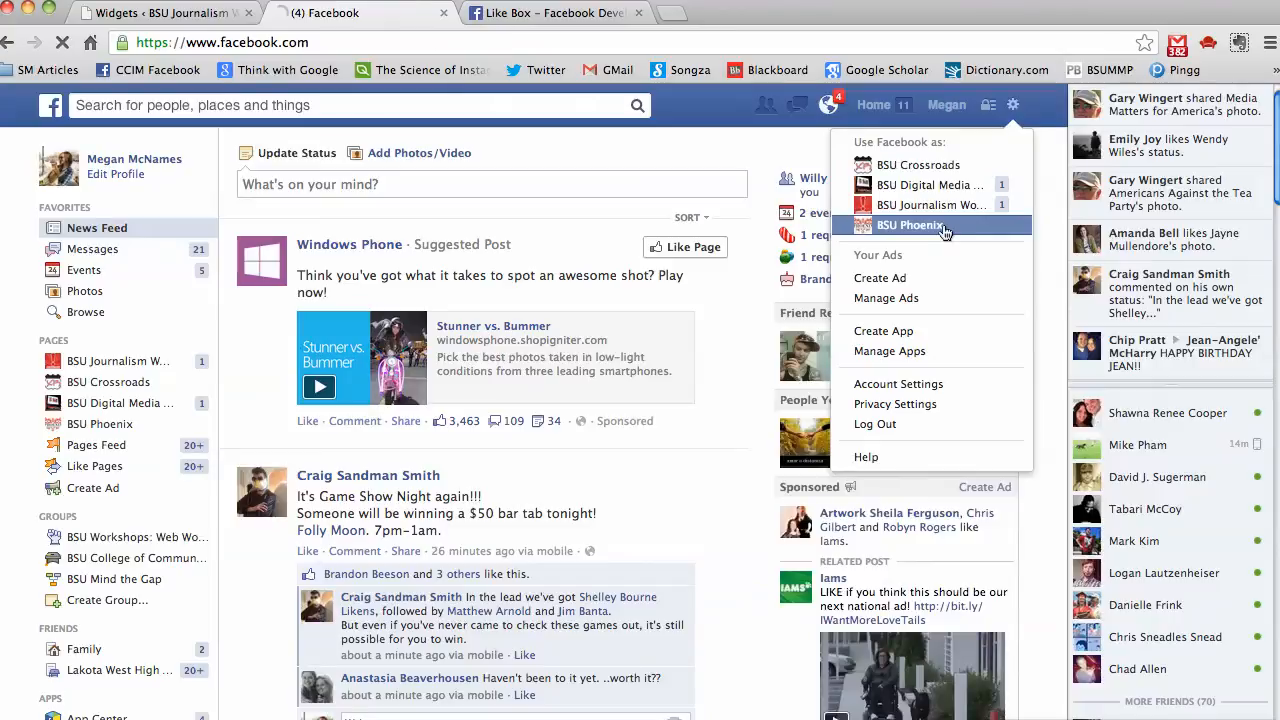
pyautogui.click(908, 224)
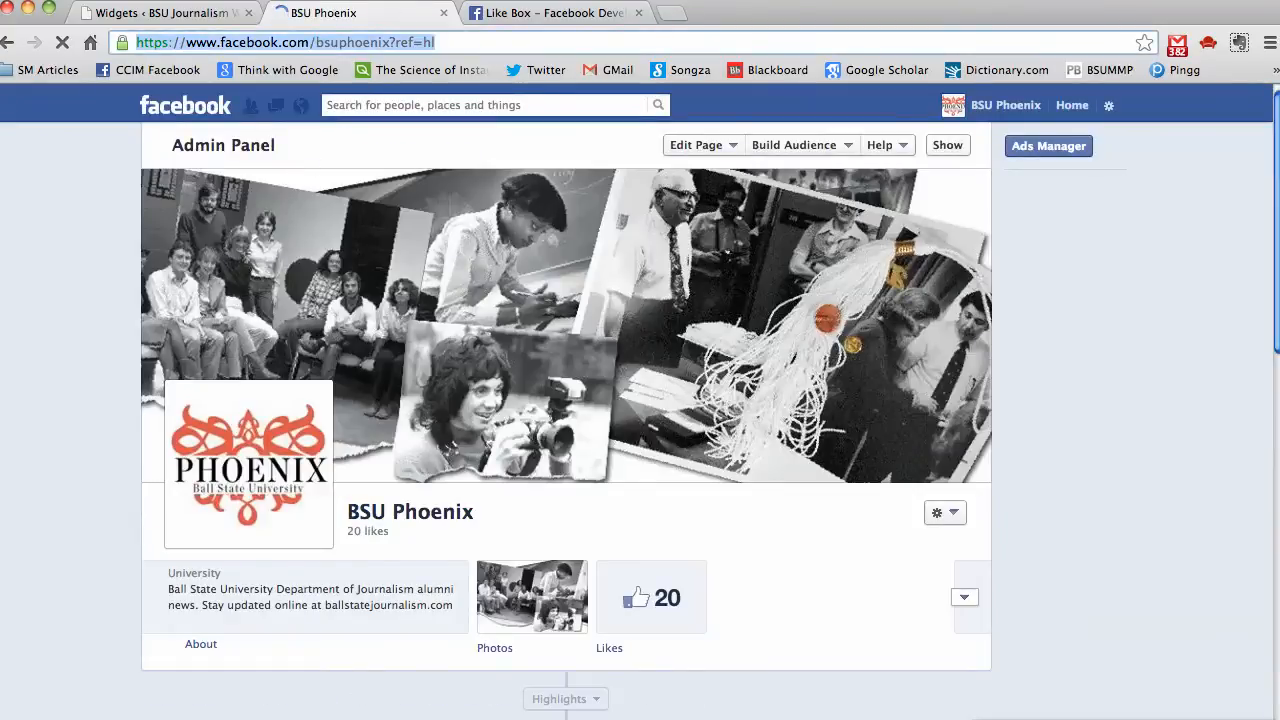
pyautogui.click(552, 12)
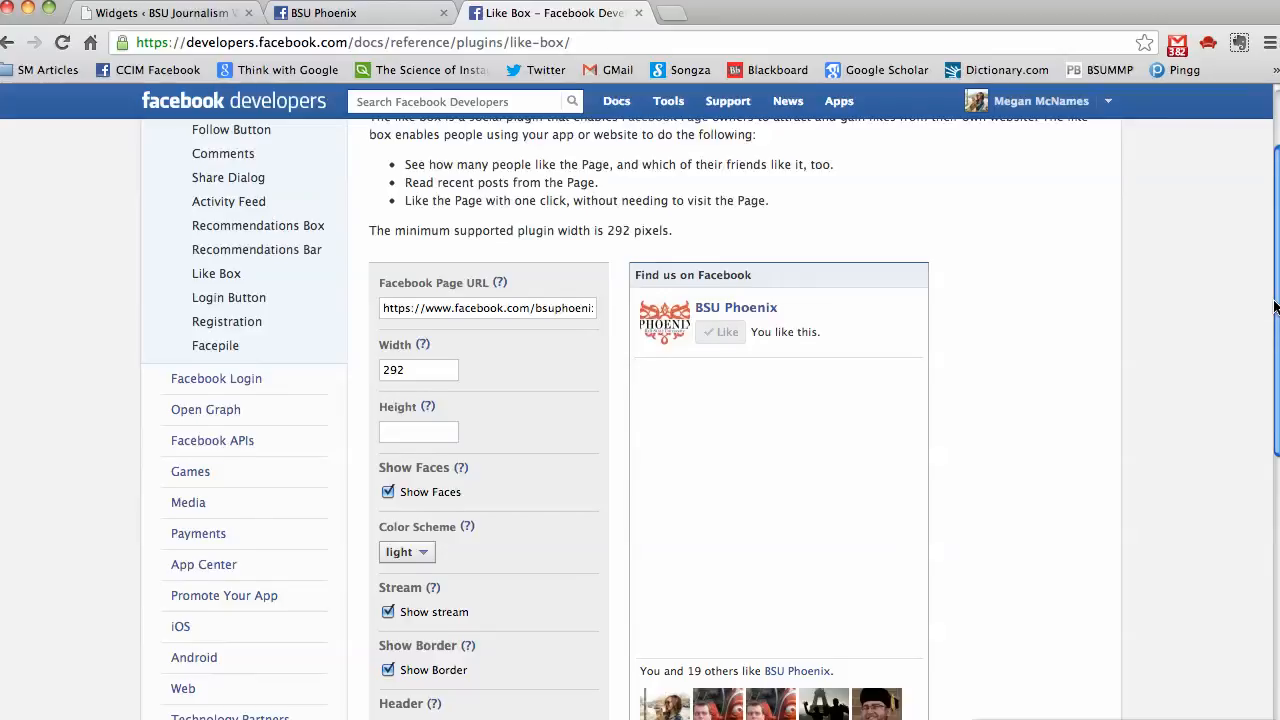
# - Show BSU Phoenix in the Like Box preview, then return to the WordPress widgets
pyautogui.scroll(-3)
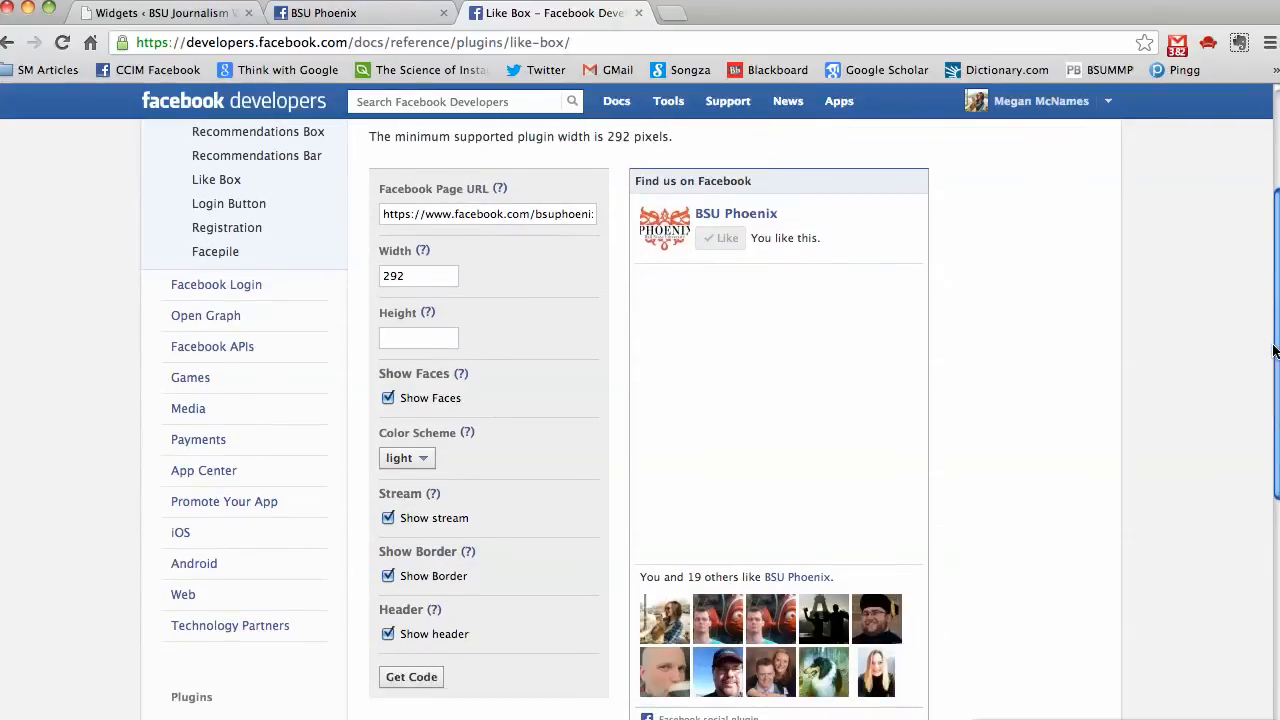
pyautogui.click(160, 12)
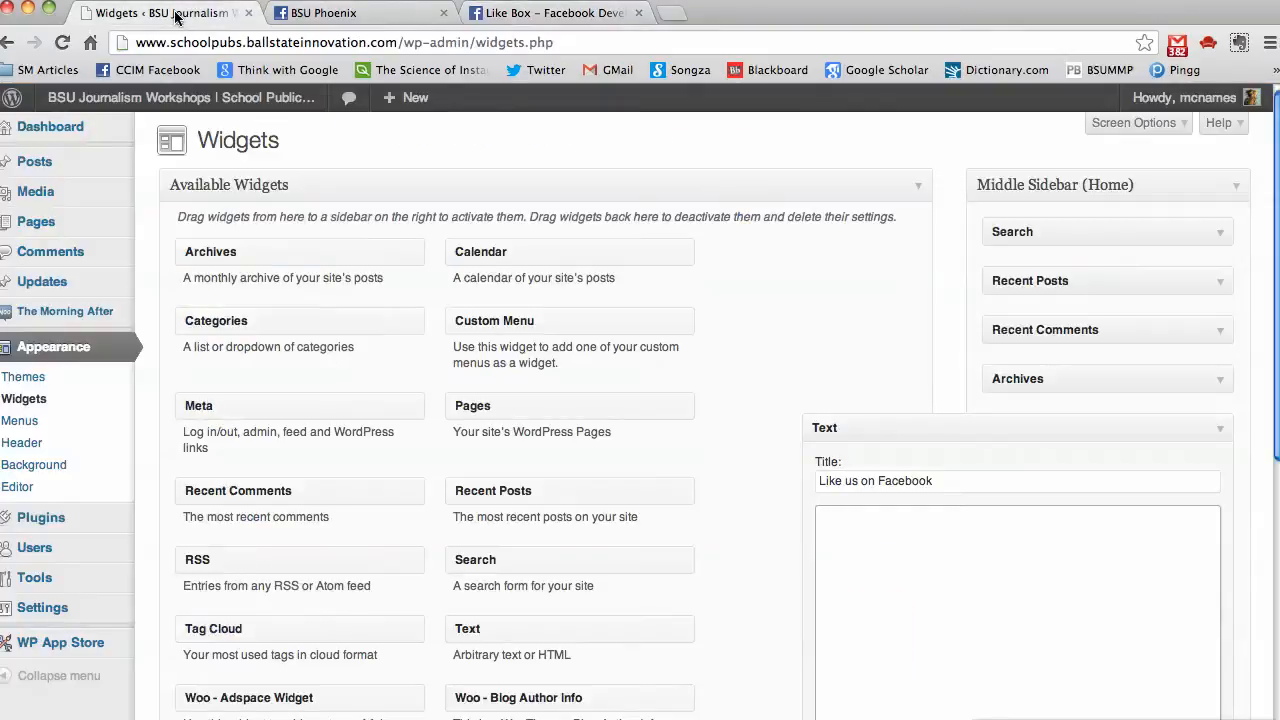
pyautogui.click(1016, 600)
pyautogui.write('scho')
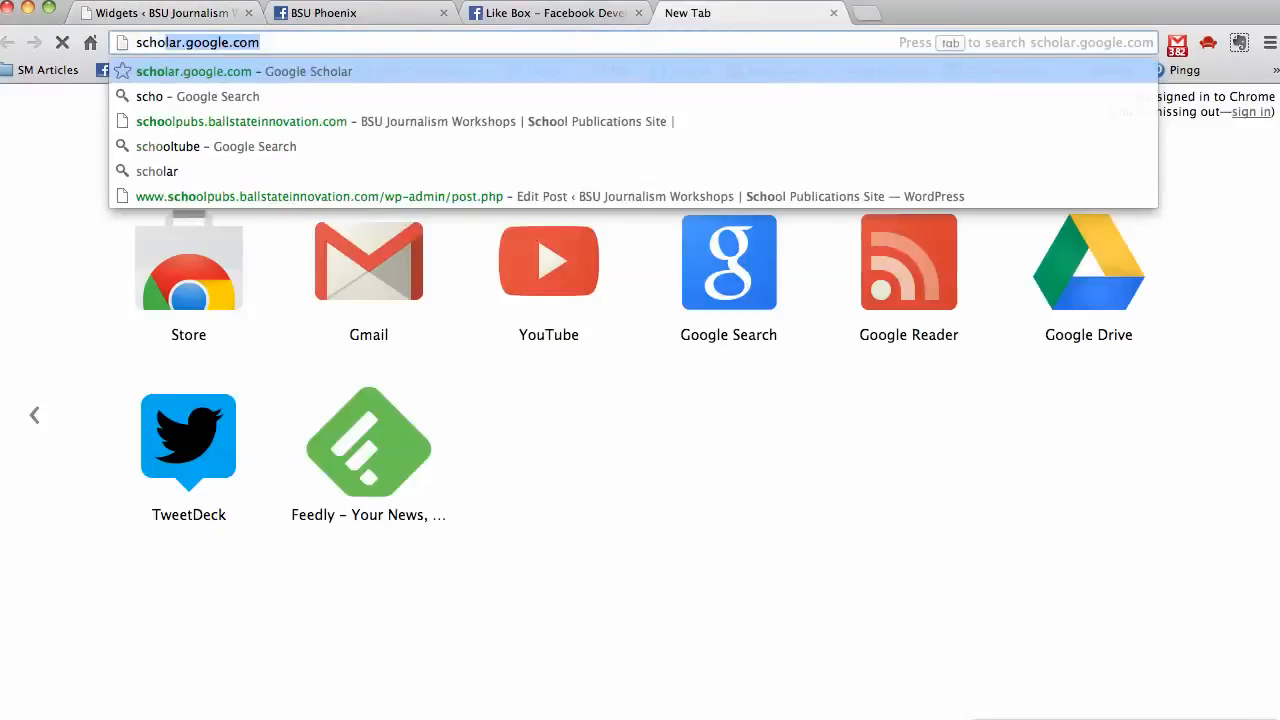
# - View the BSU Journalism Workshops home page to measure the sidebar column width
pyautogui.click(240, 122)
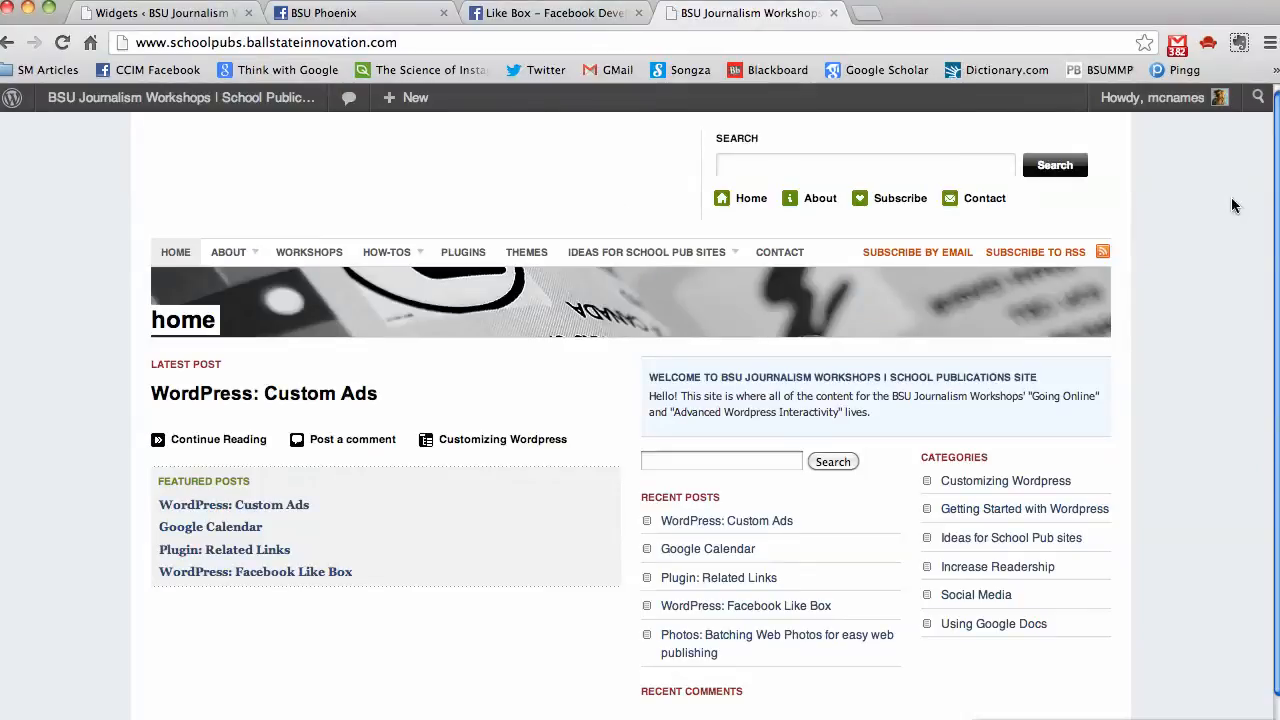
pyautogui.scroll(-3)
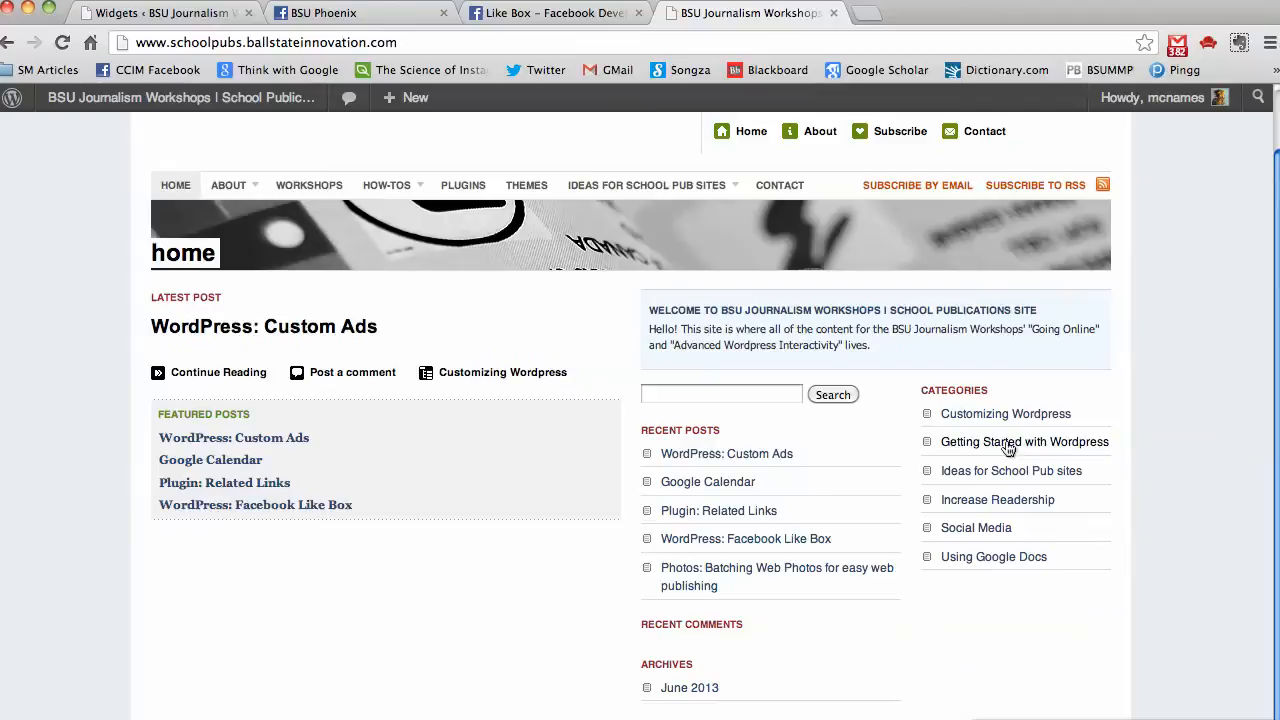
pyautogui.moveTo(1024, 442)
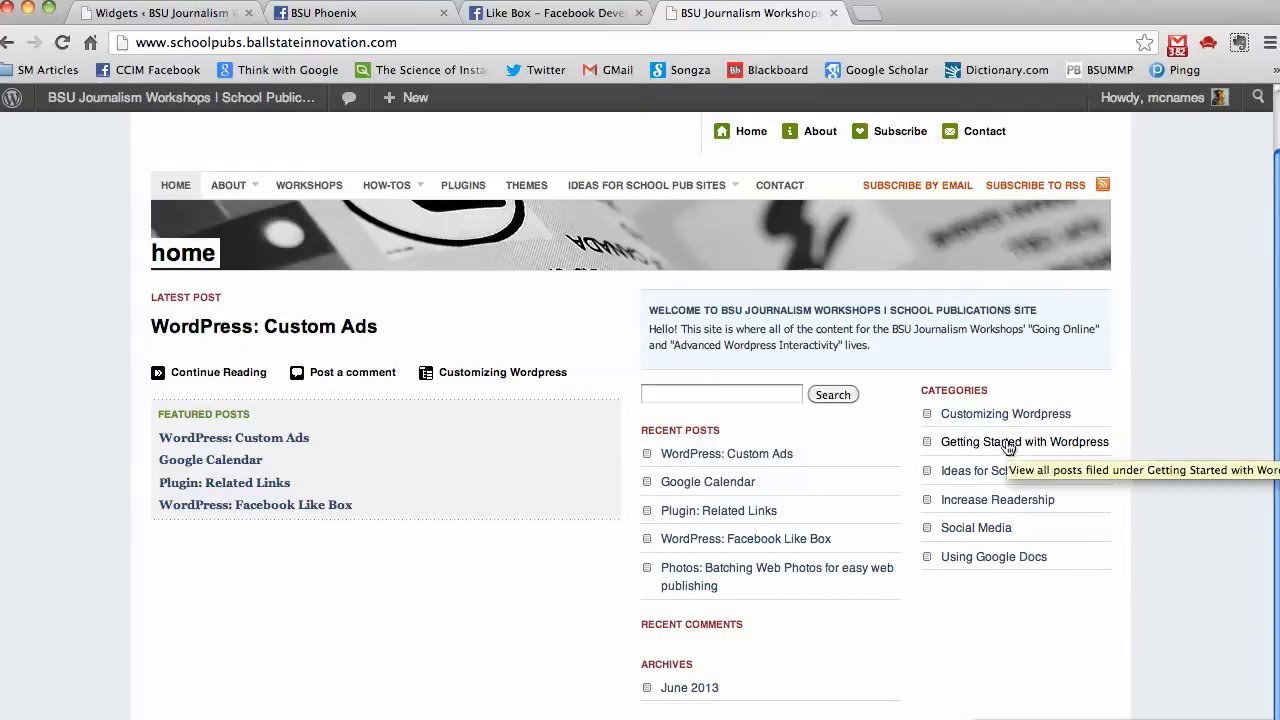
pyautogui.moveTo(944, 418)
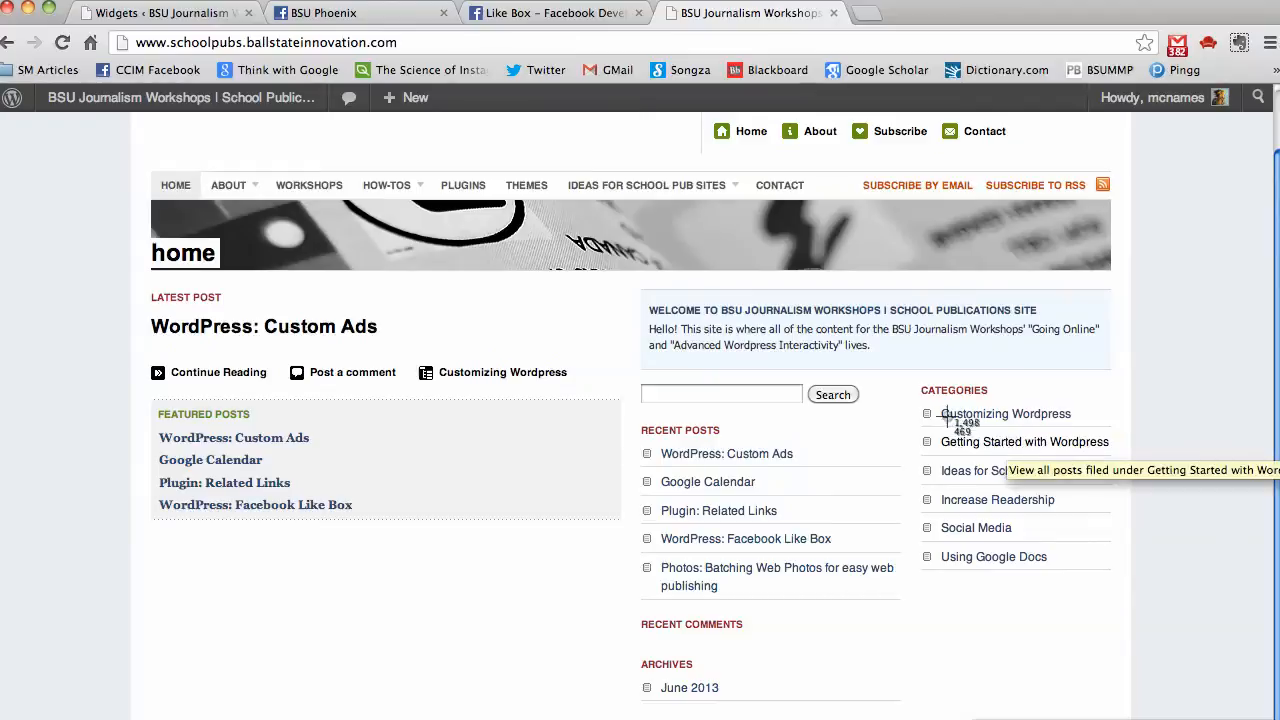
pyautogui.moveTo(918, 380)
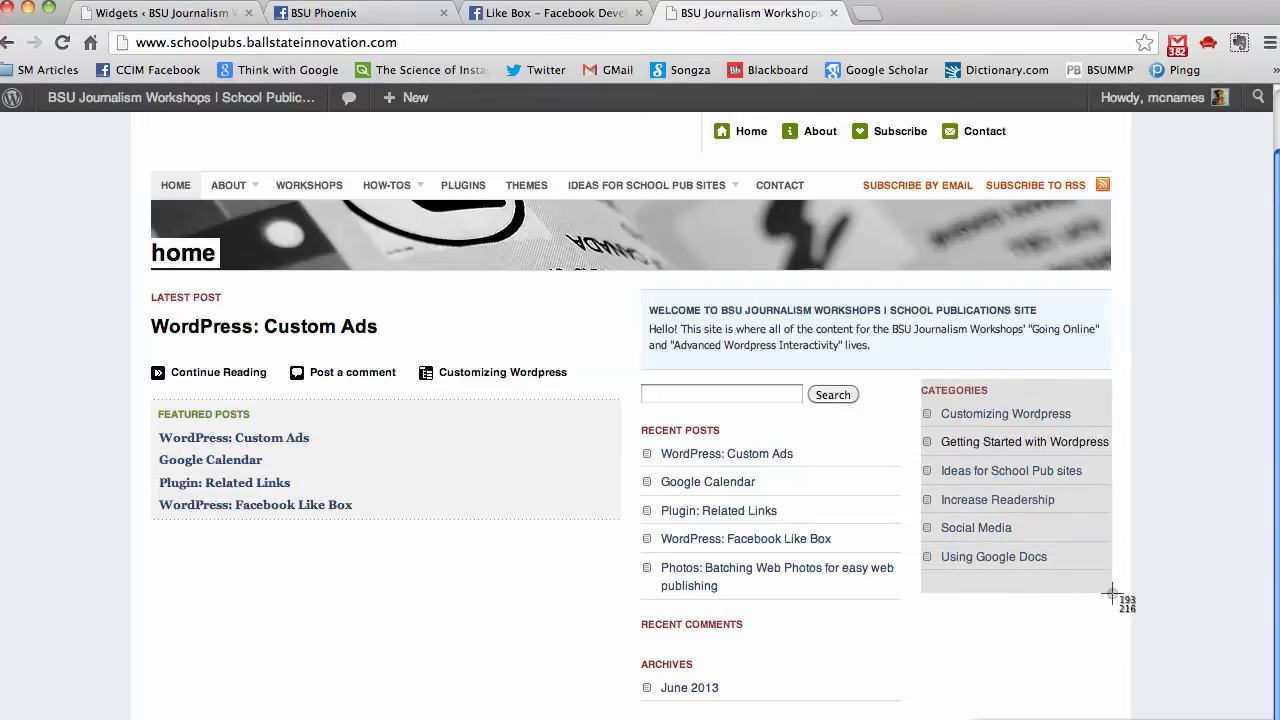
pyautogui.moveTo(1112, 608)
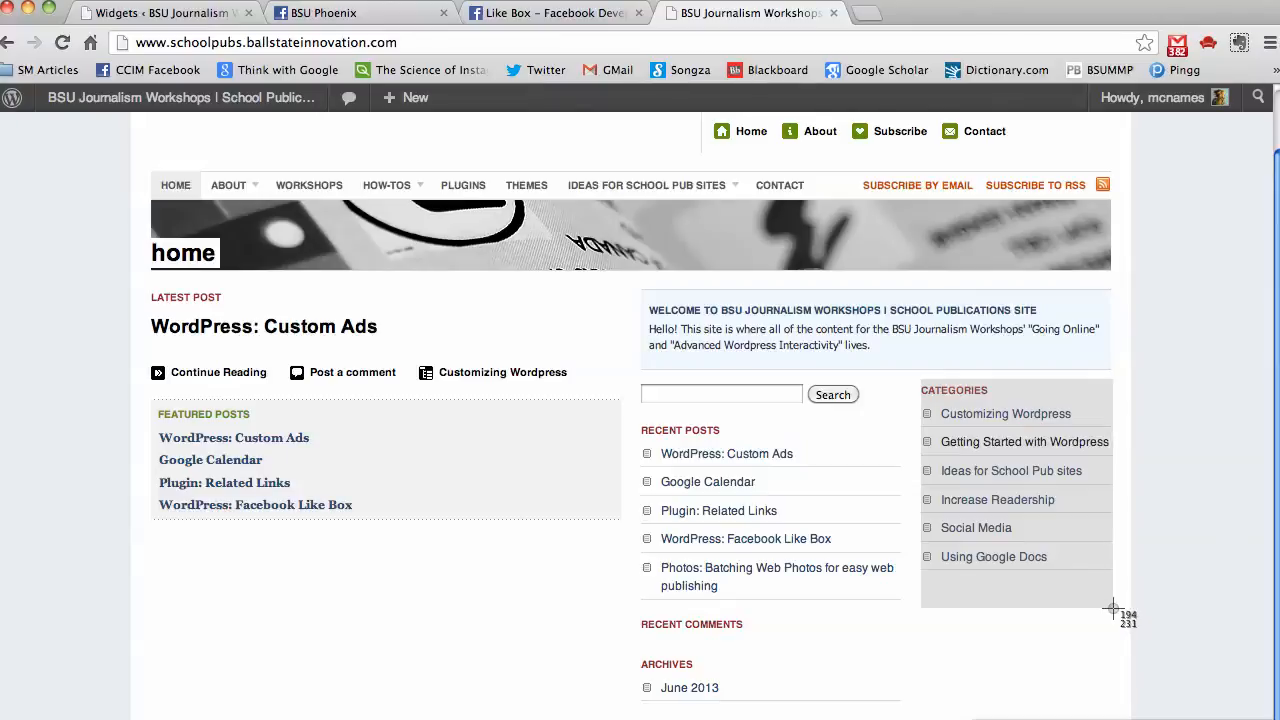
pyautogui.moveTo(1112, 612)
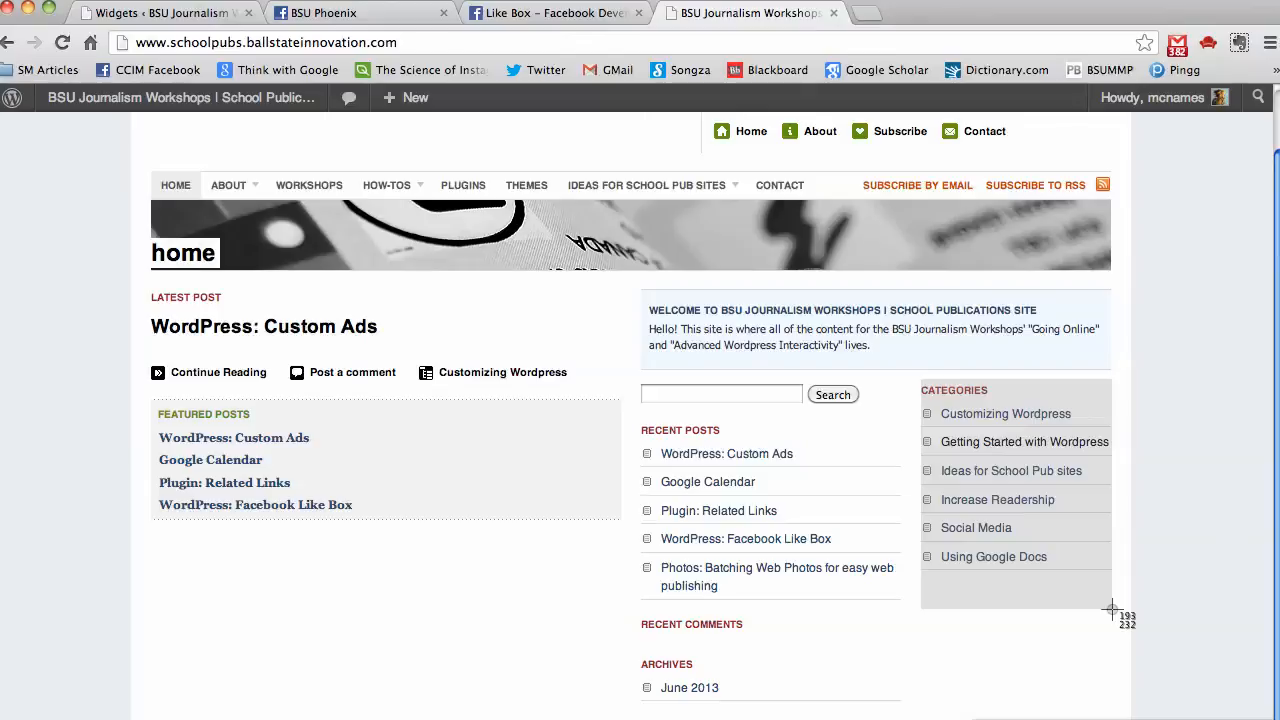
pyautogui.moveTo(1112, 632)
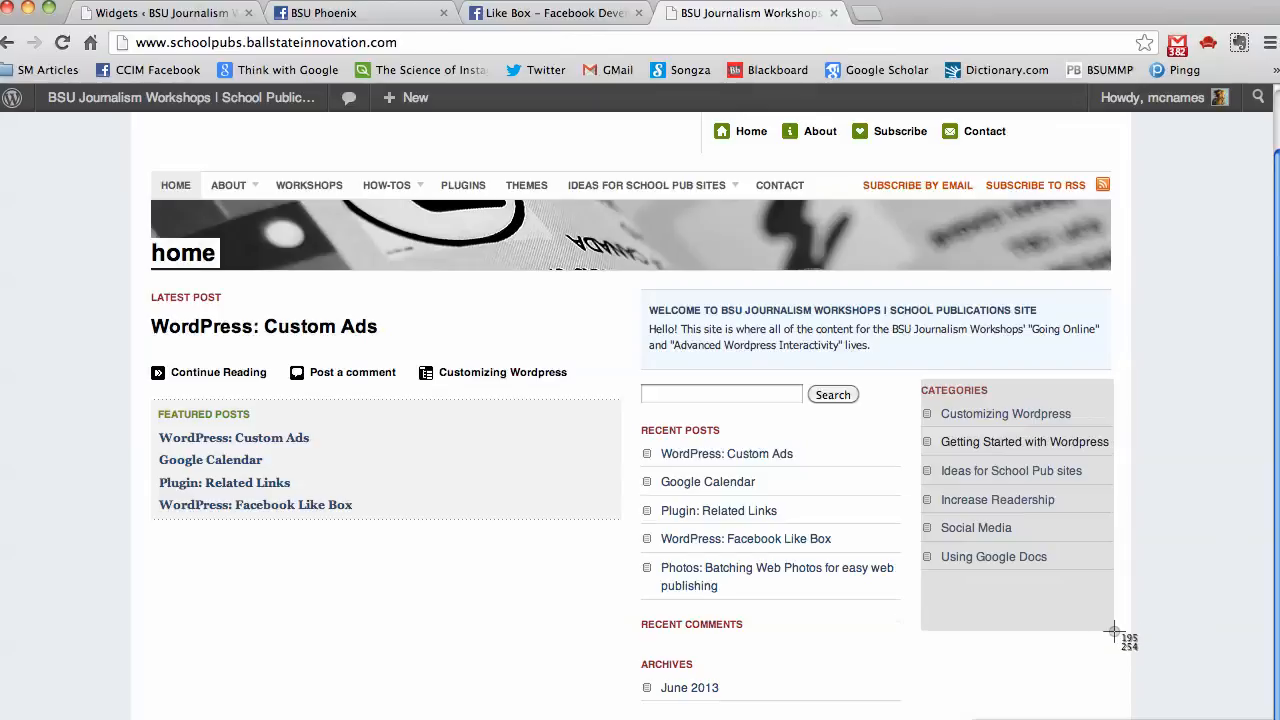
pyautogui.moveTo(1112, 670)
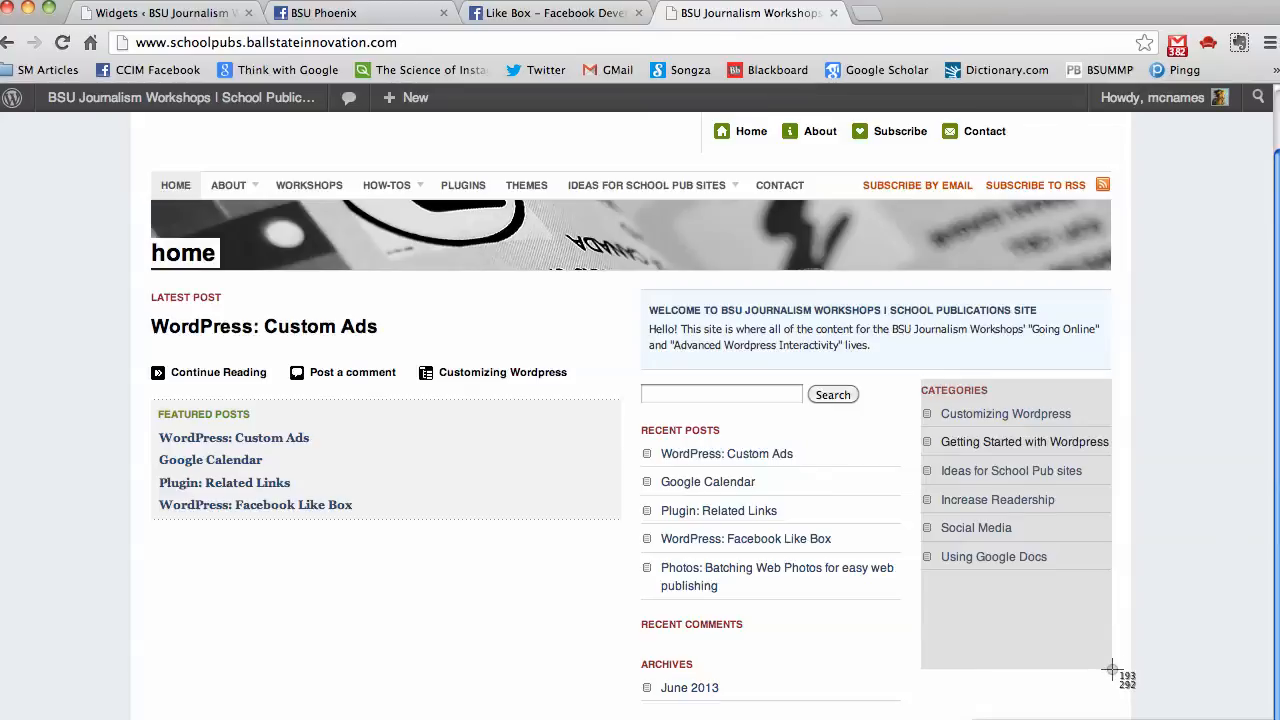
pyautogui.moveTo(1112, 686)
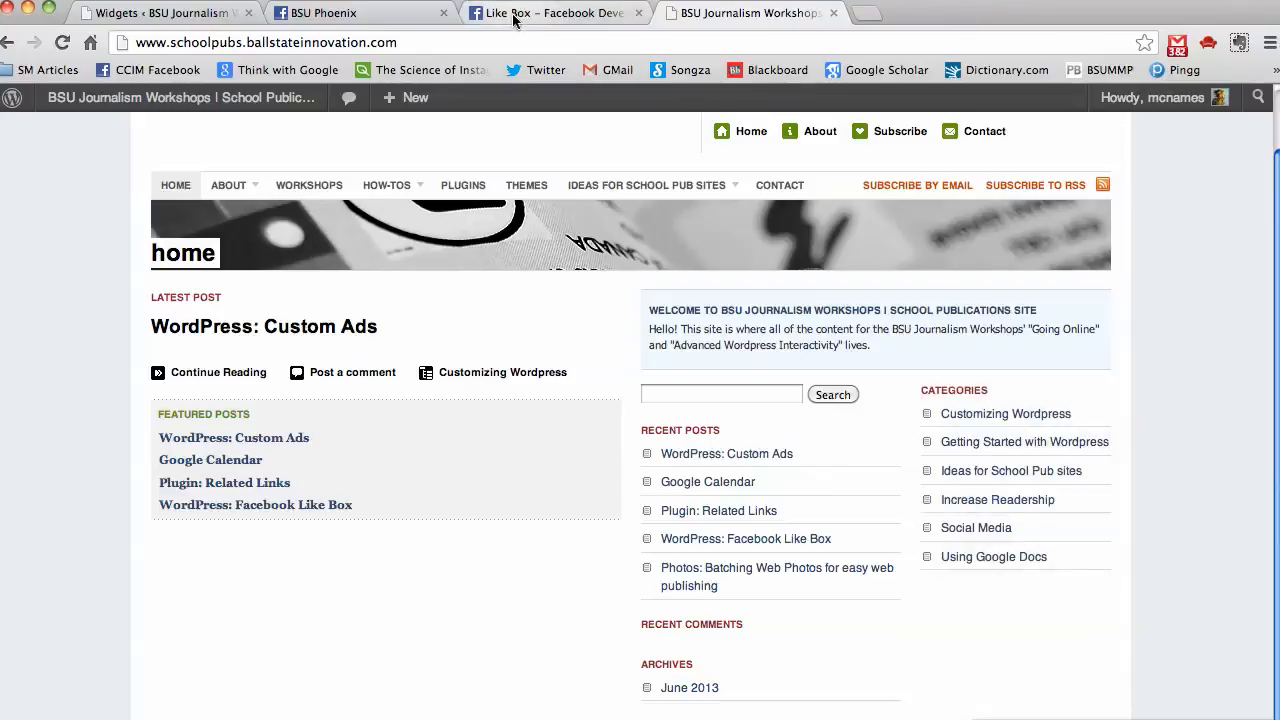
# - Set the Like Box width 193 and height 300, with stream and header hidden
pyautogui.click(552, 12)
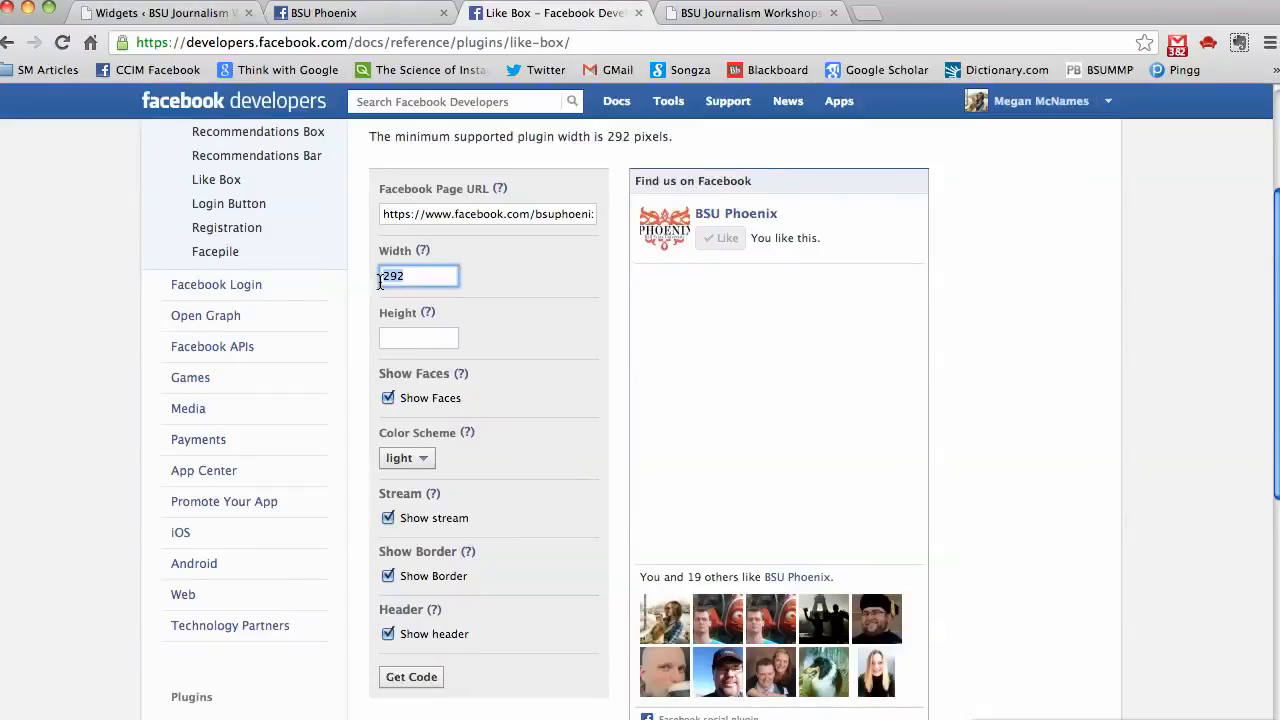
pyautogui.write('193')
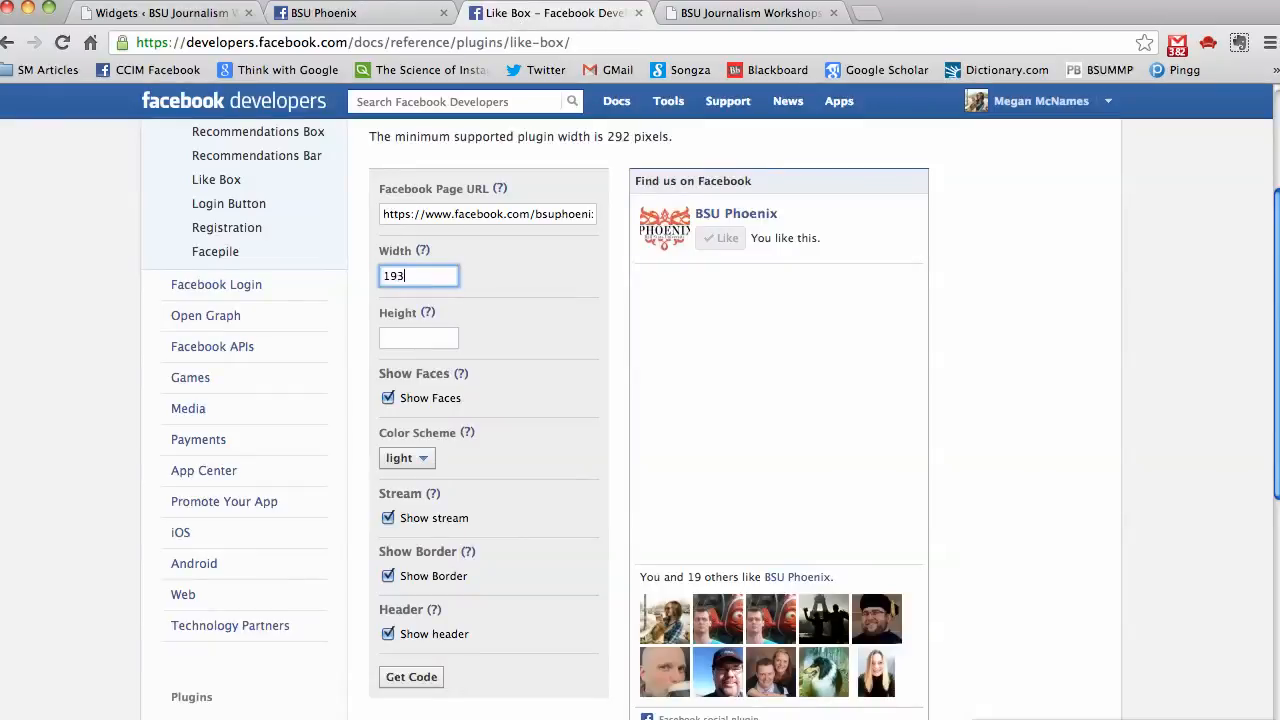
pyautogui.click(418, 338)
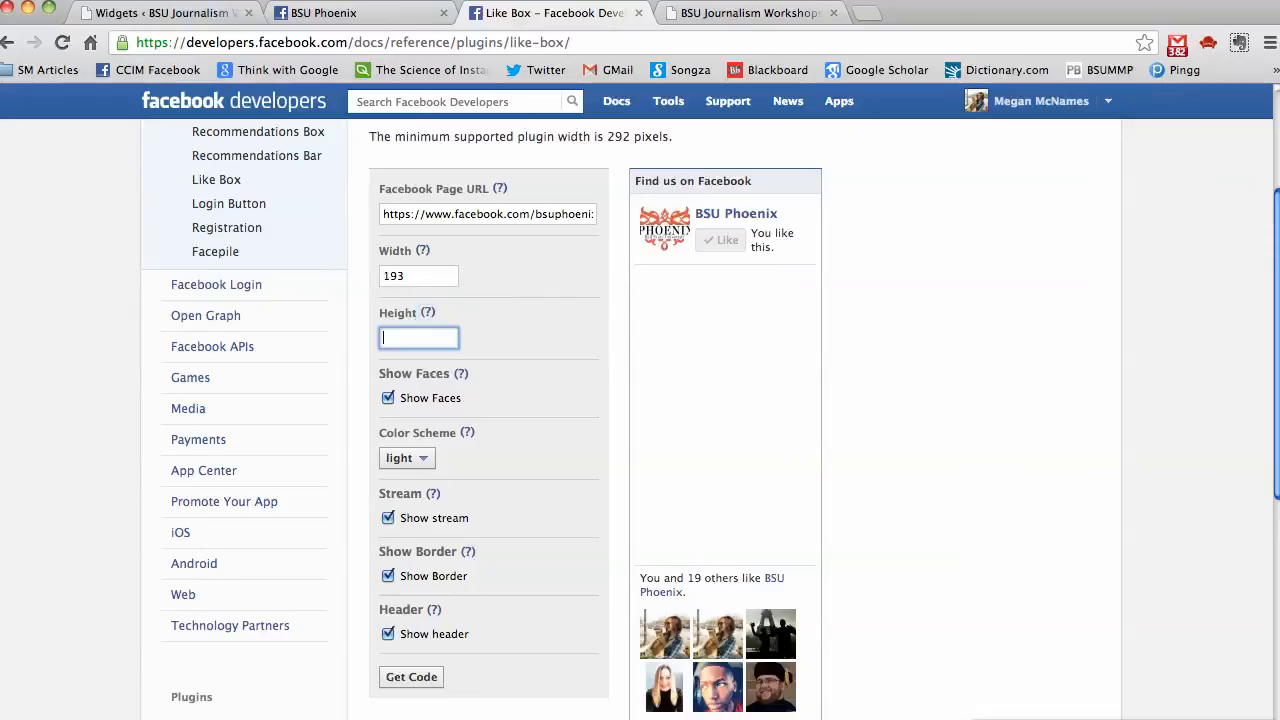
pyautogui.write('300')
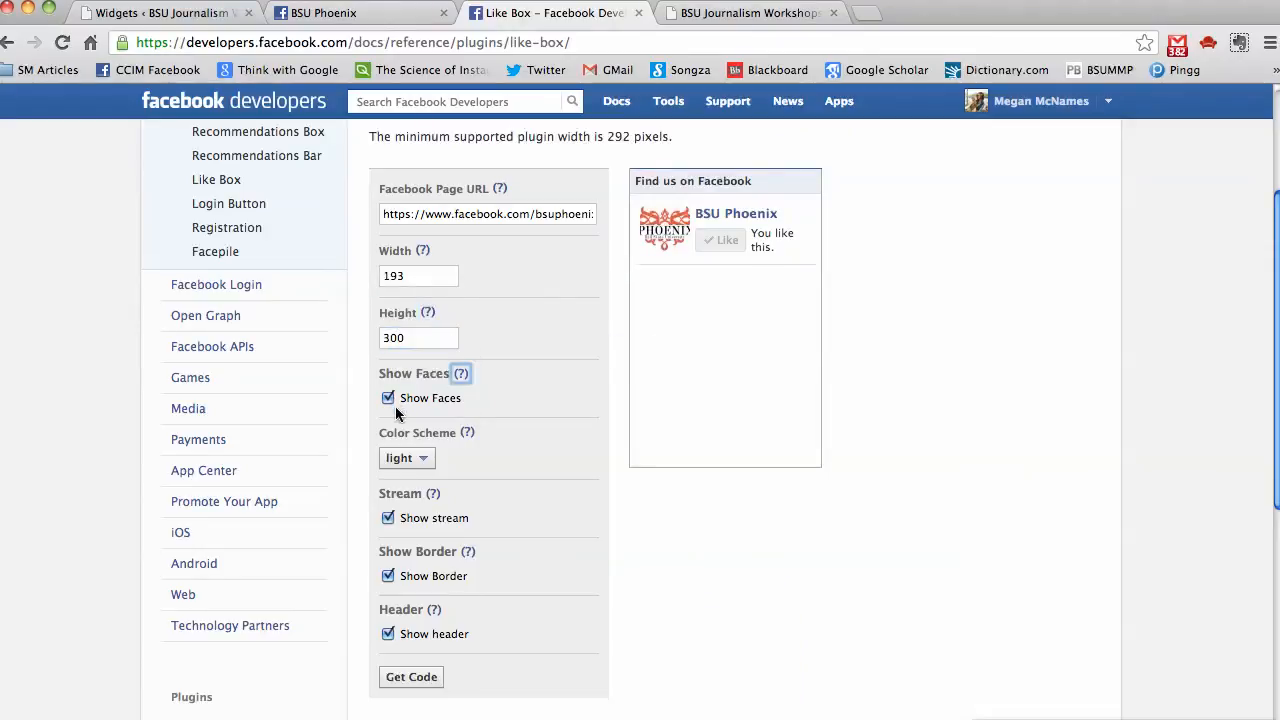
pyautogui.click(388, 518)
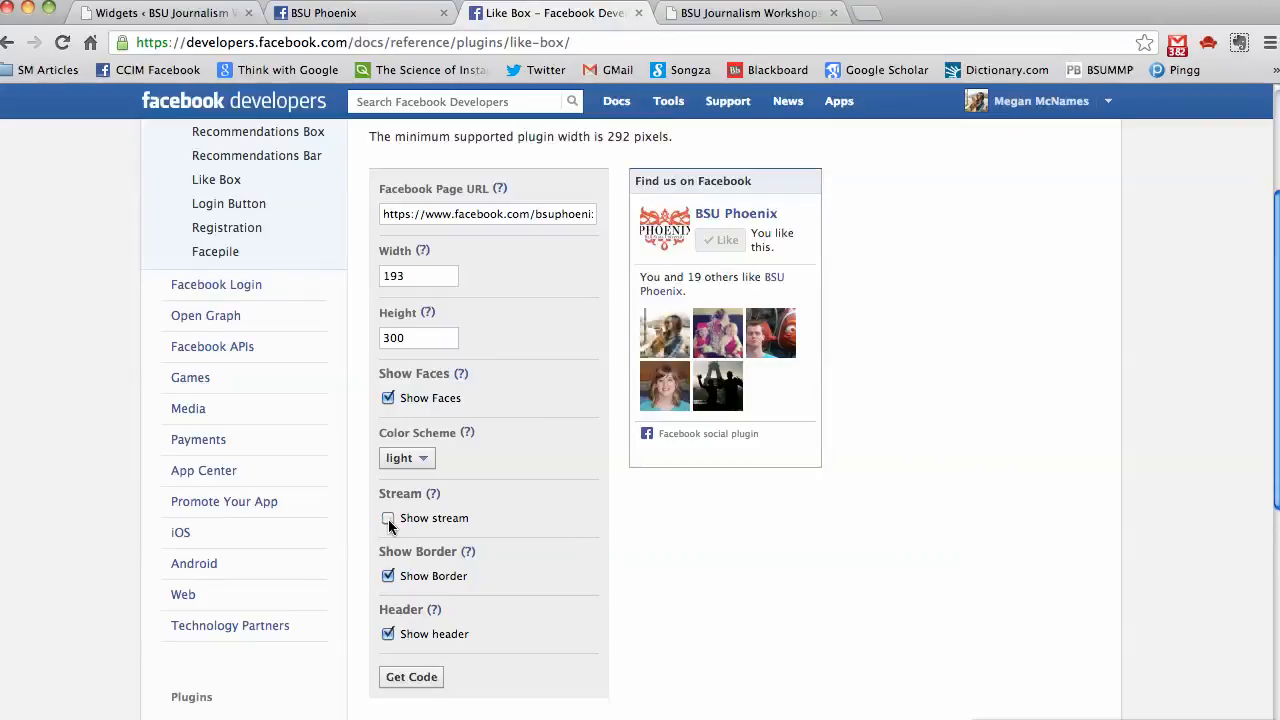
pyautogui.click(388, 518)
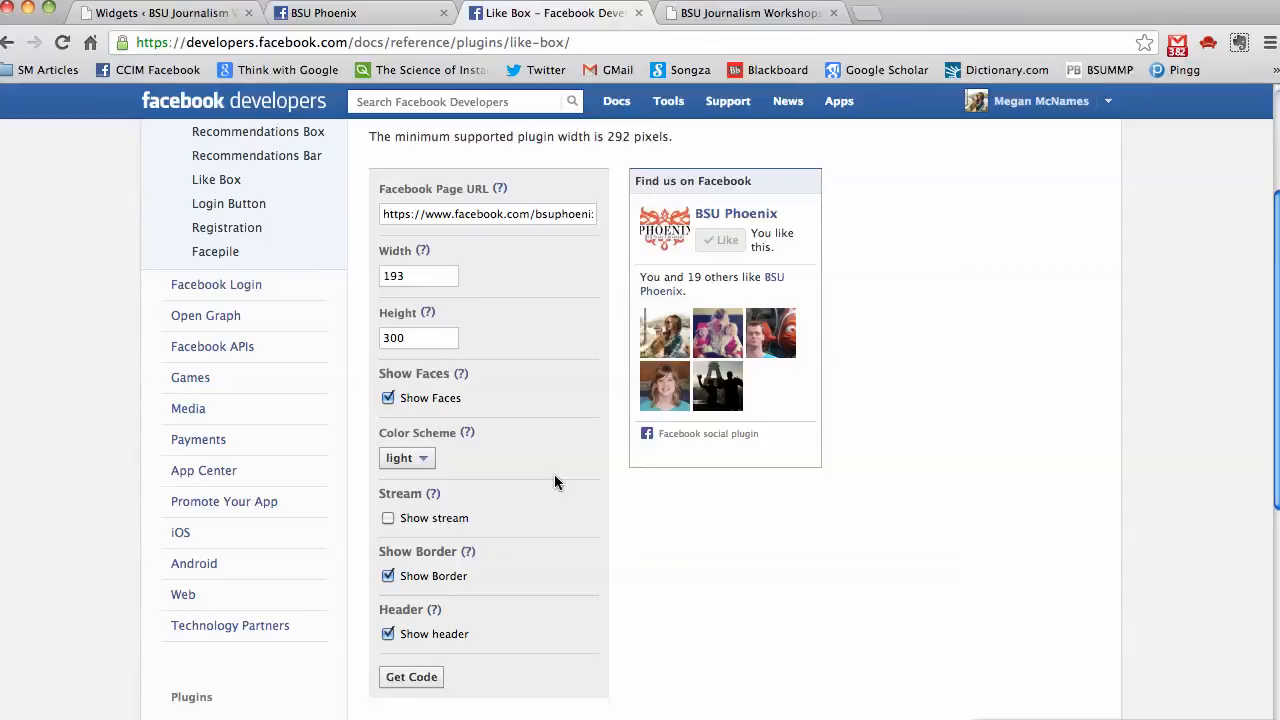
pyautogui.moveTo(372, 562)
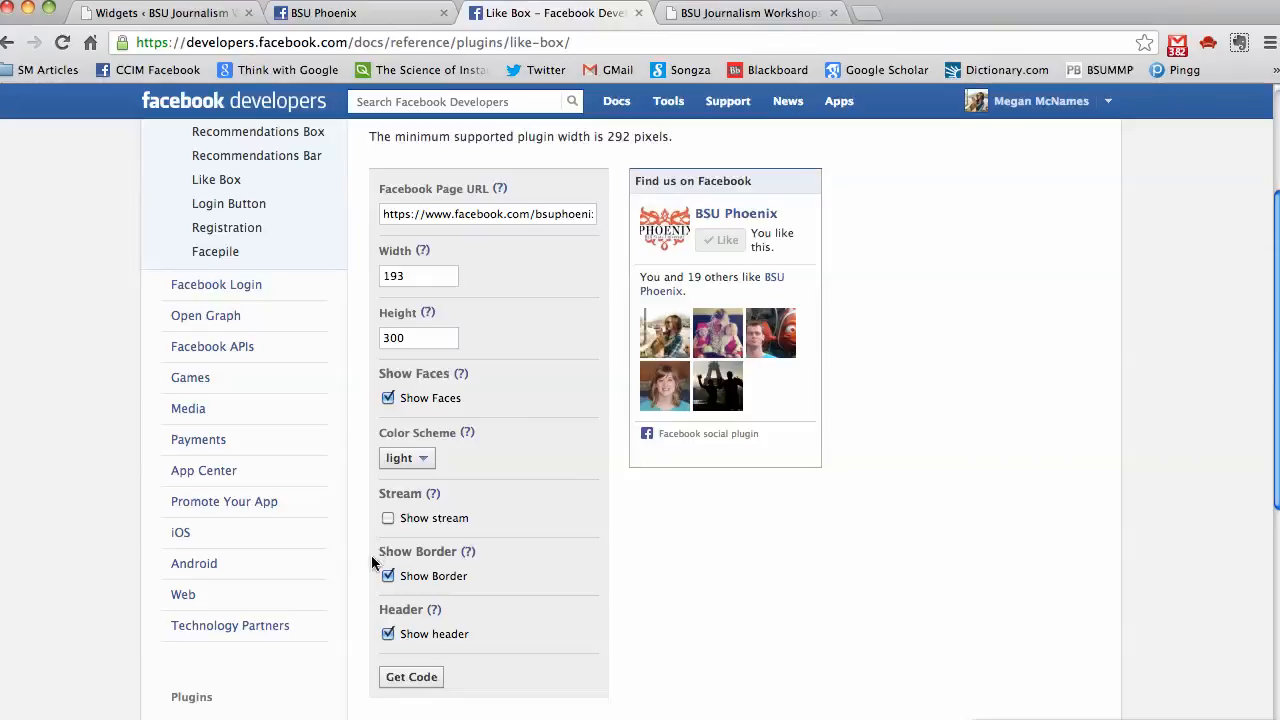
pyautogui.click(388, 576)
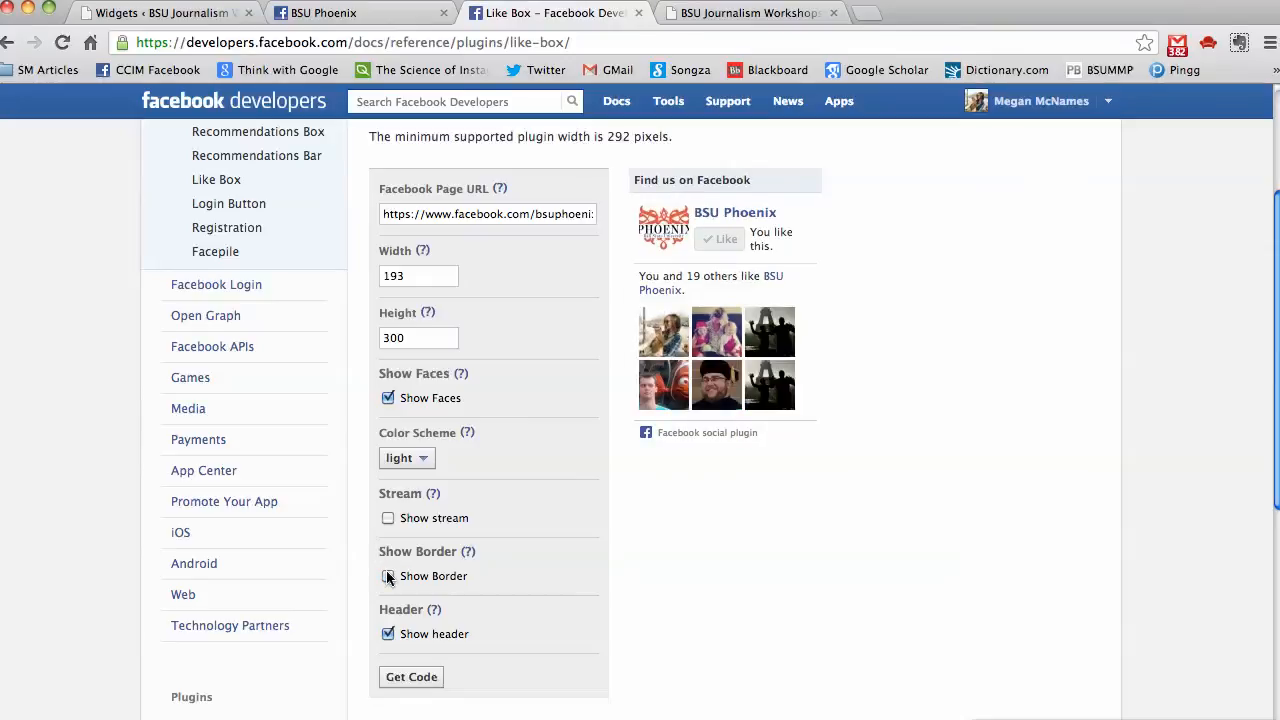
pyautogui.click(388, 576)
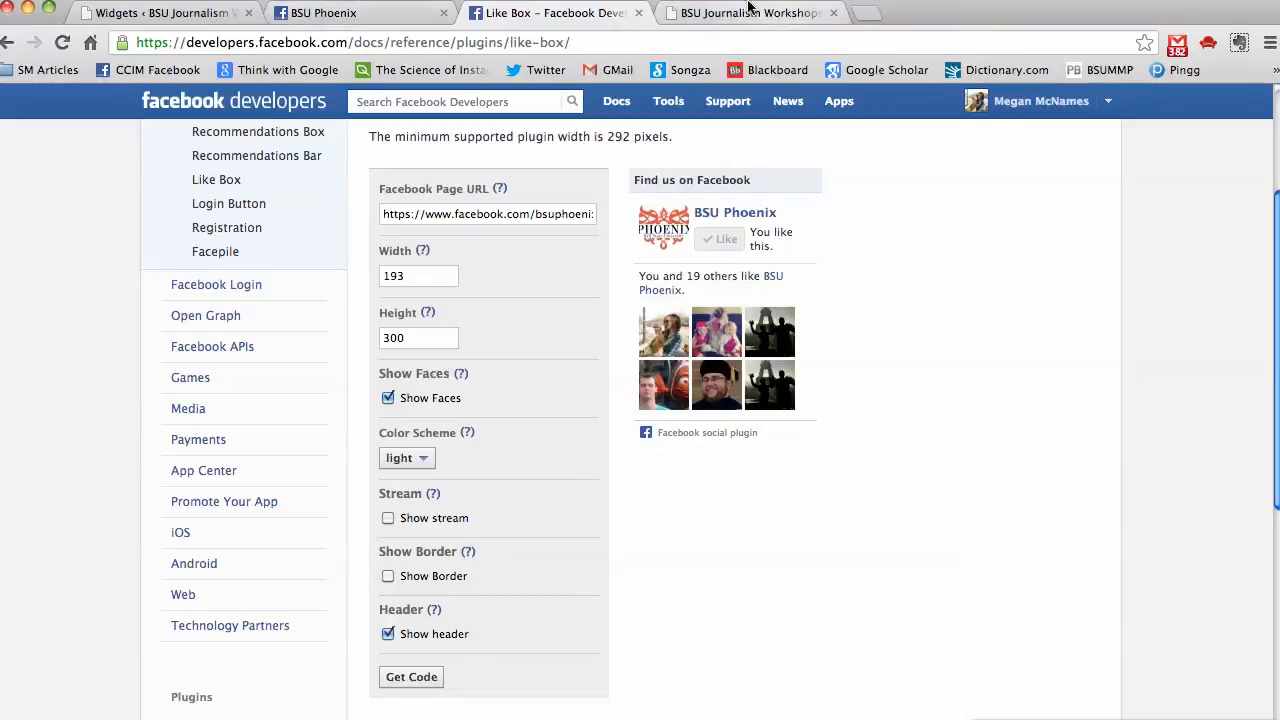
# - Recheck the live sidebar, then change the Like Box height to 305
pyautogui.click(744, 12)
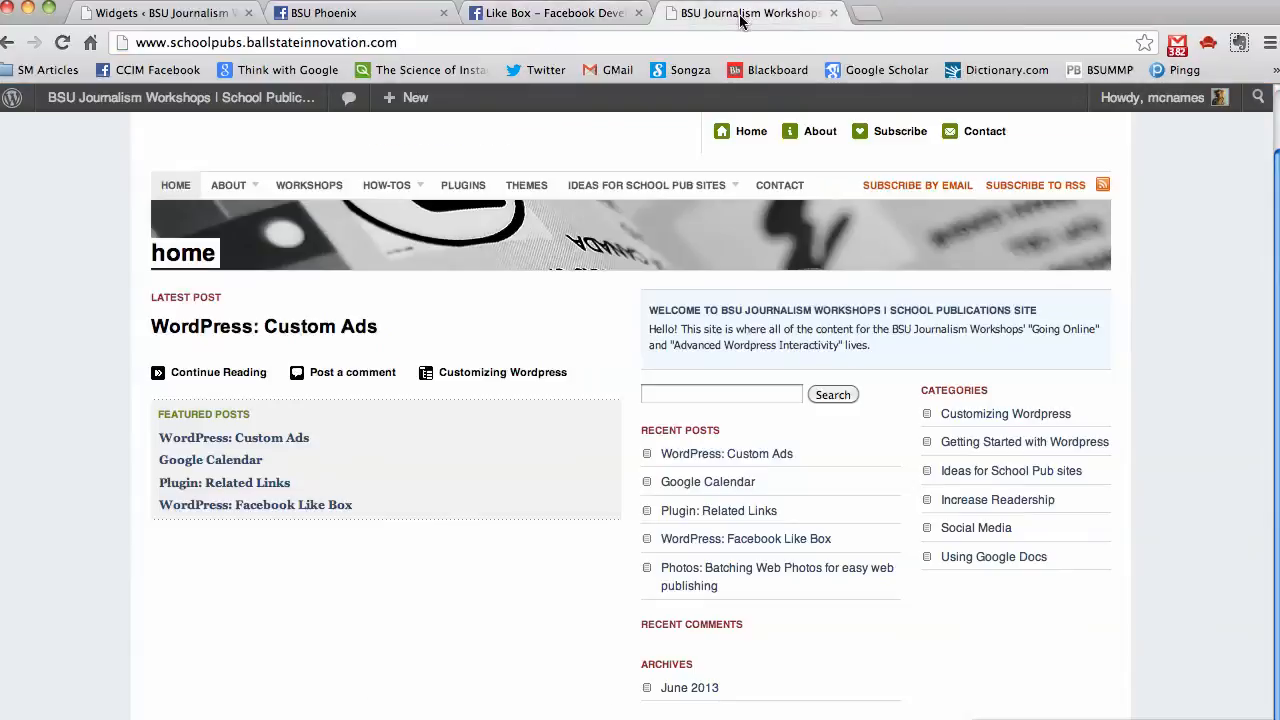
pyautogui.click(552, 12)
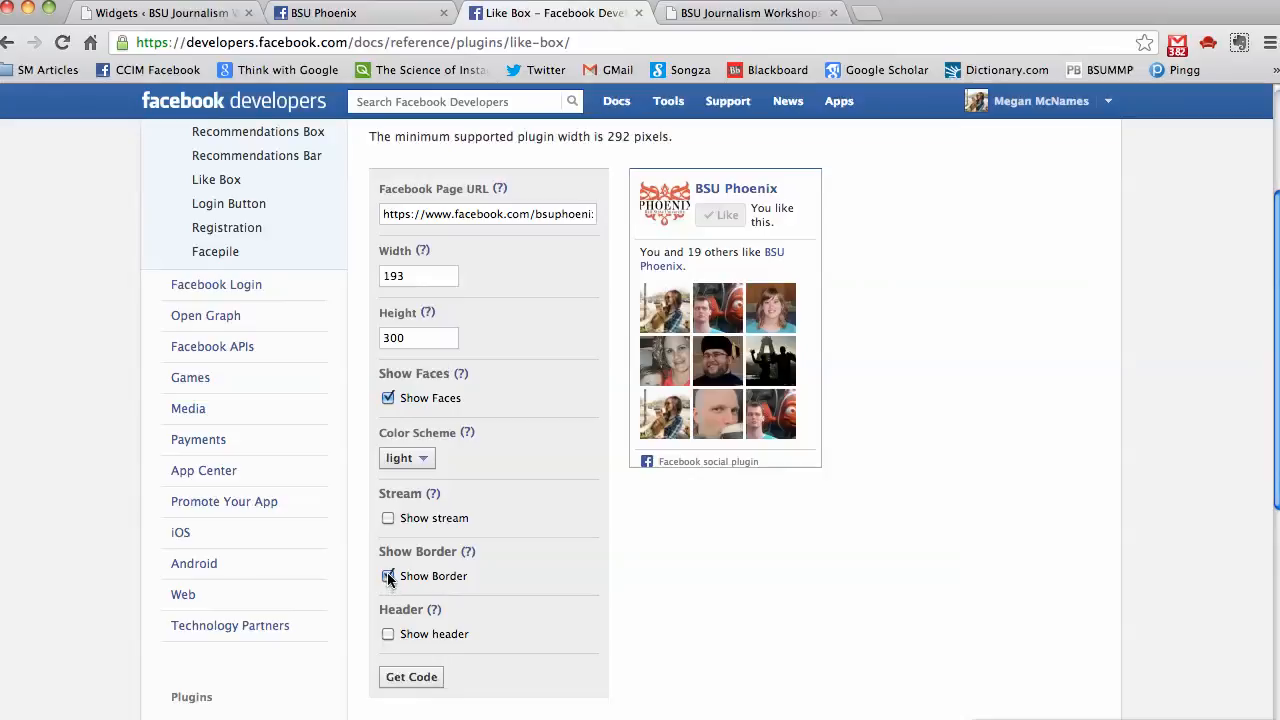
pyautogui.click(388, 576)
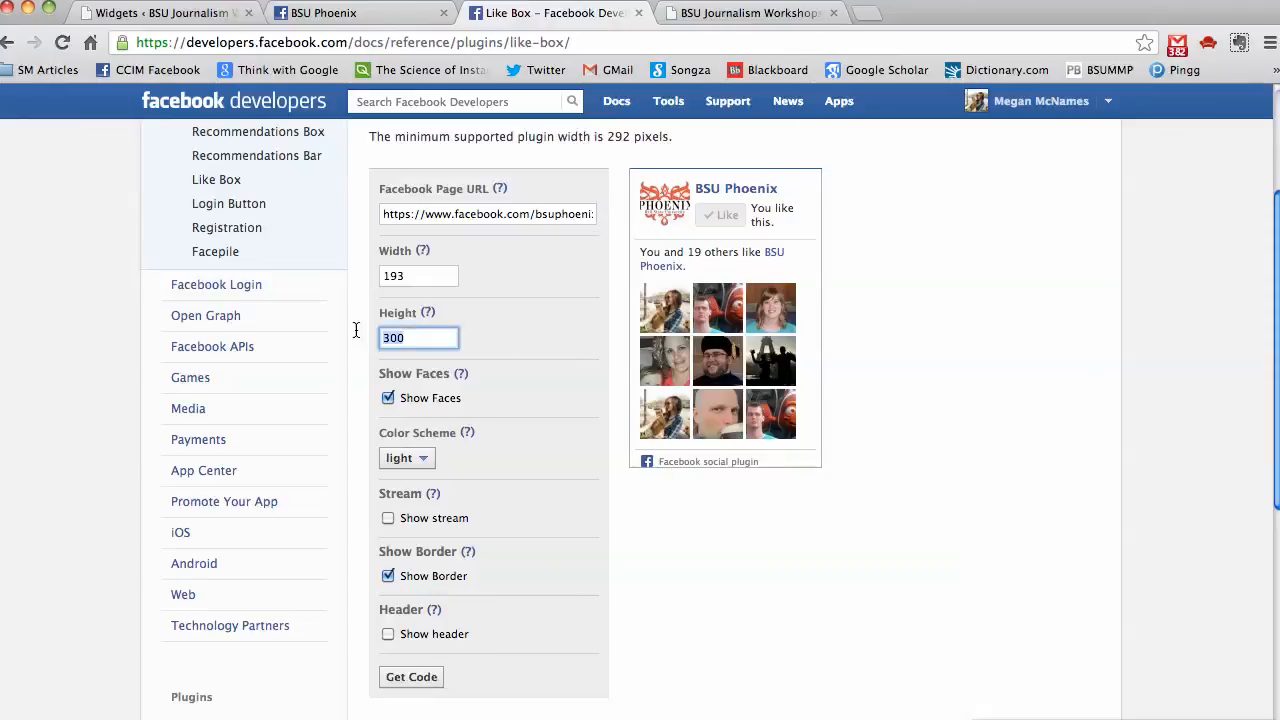
pyautogui.write('305')
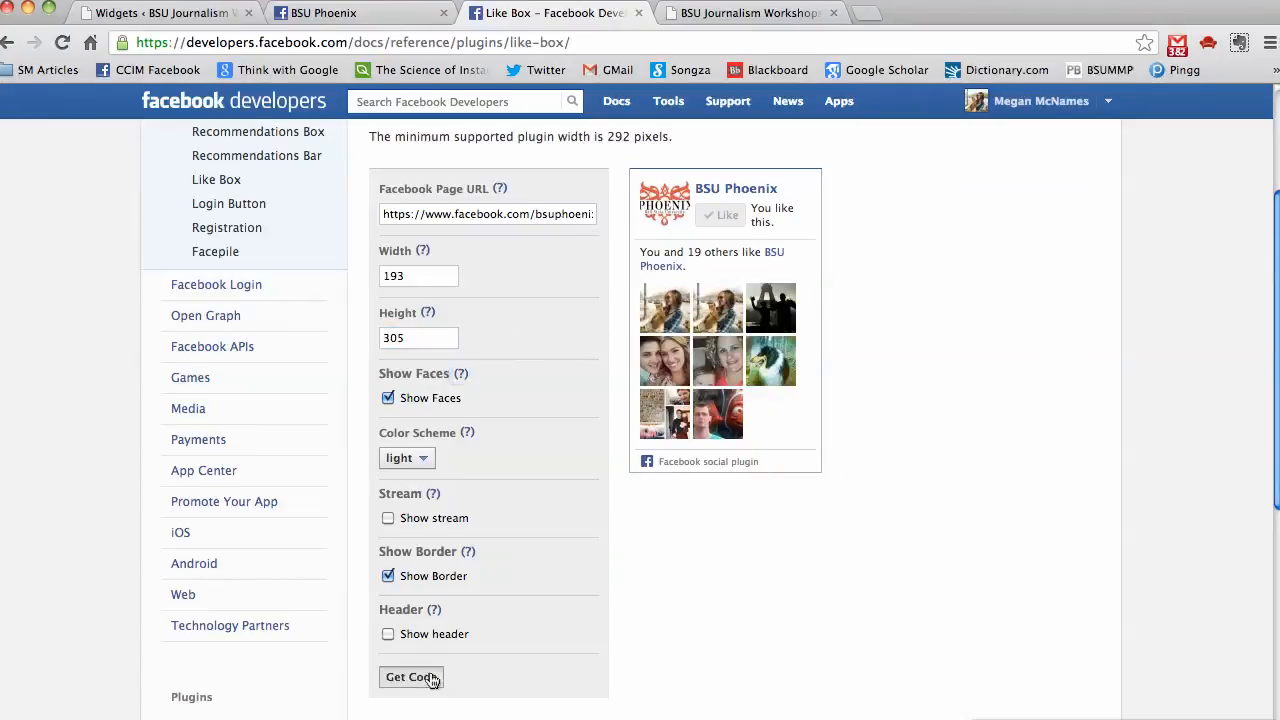
# - Get Code for the Like Box and copy its IFRAME version
pyautogui.click(412, 676)
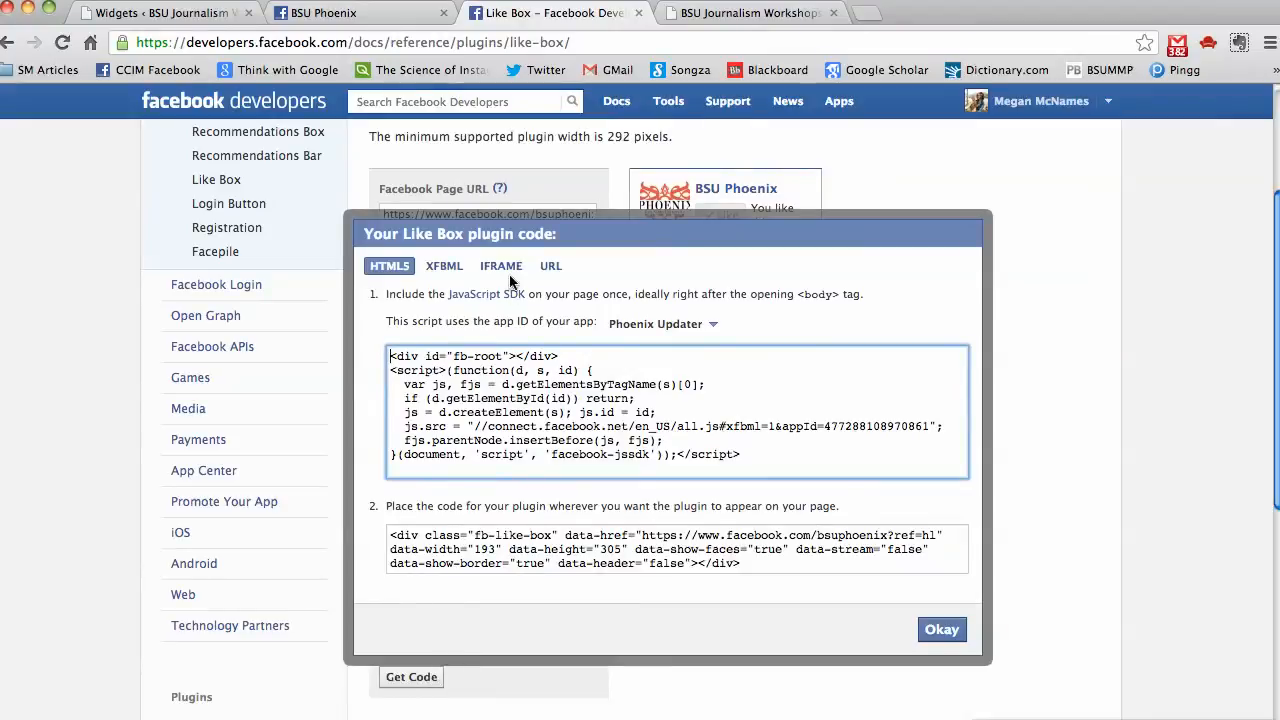
pyautogui.click(500, 264)
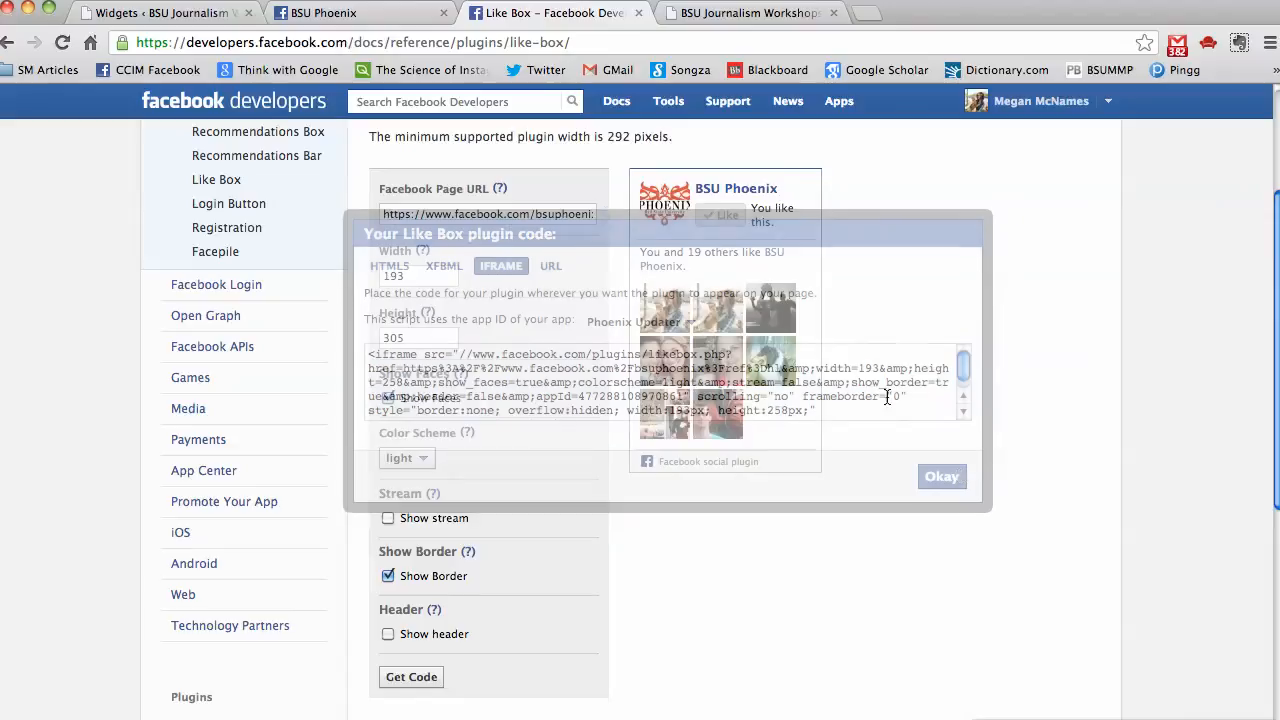
pyautogui.click(164, 12)
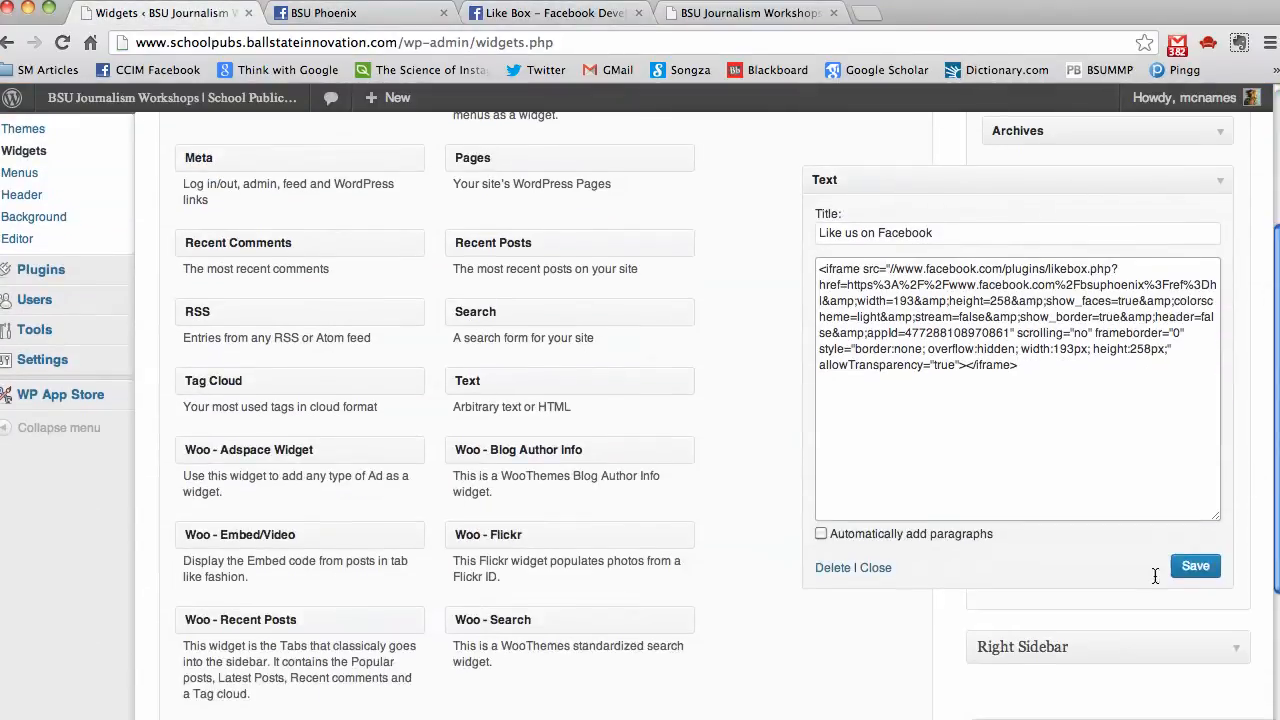
# - Save the 'Like us on Facebook' widget with the iframe code and check it on the site
pyautogui.click(1196, 564)
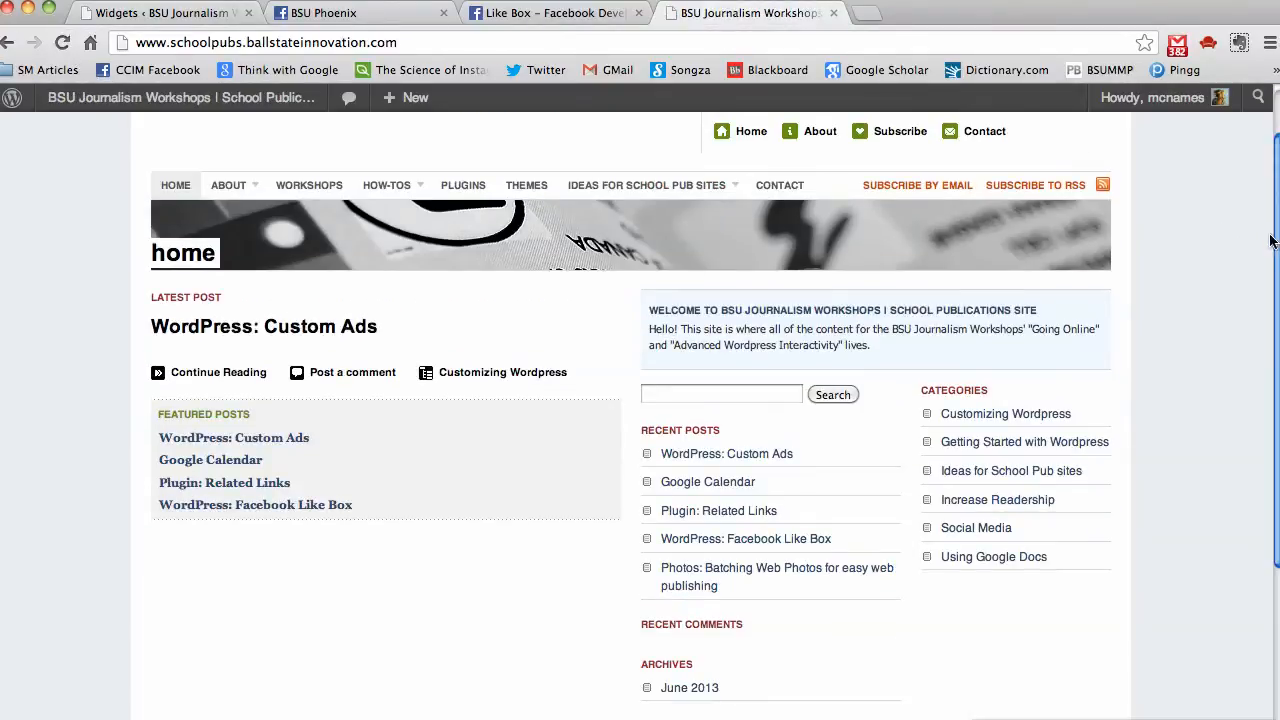
pyautogui.scroll(-3)
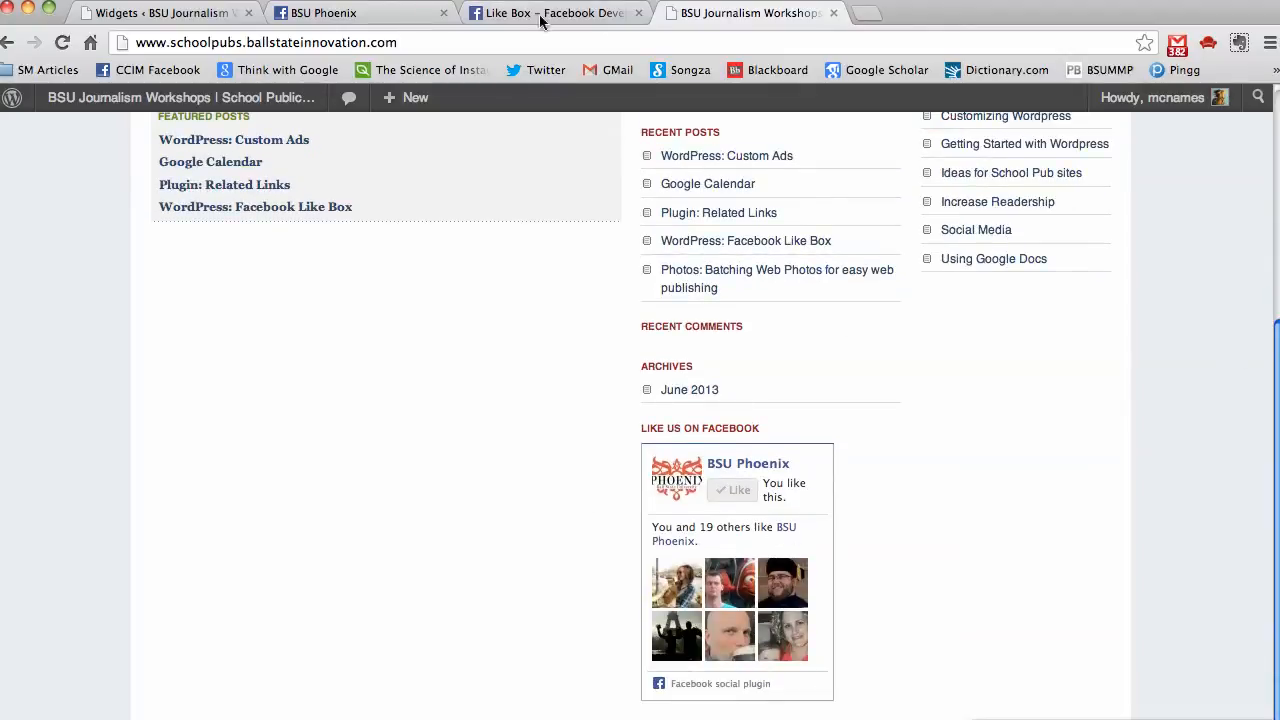
# - Collapse the 'Like us on Facebook' Text widget and move it into the Right Sidebar below Categories
pyautogui.click(160, 12)
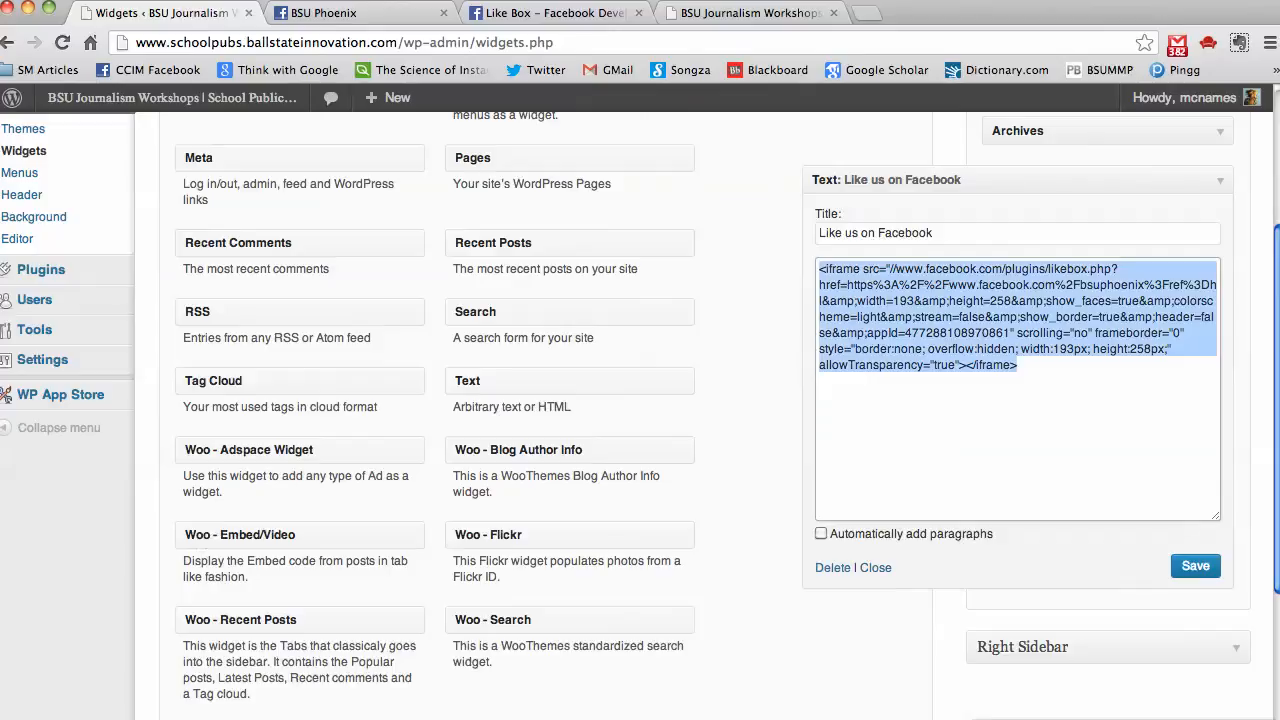
pyautogui.click(1196, 566)
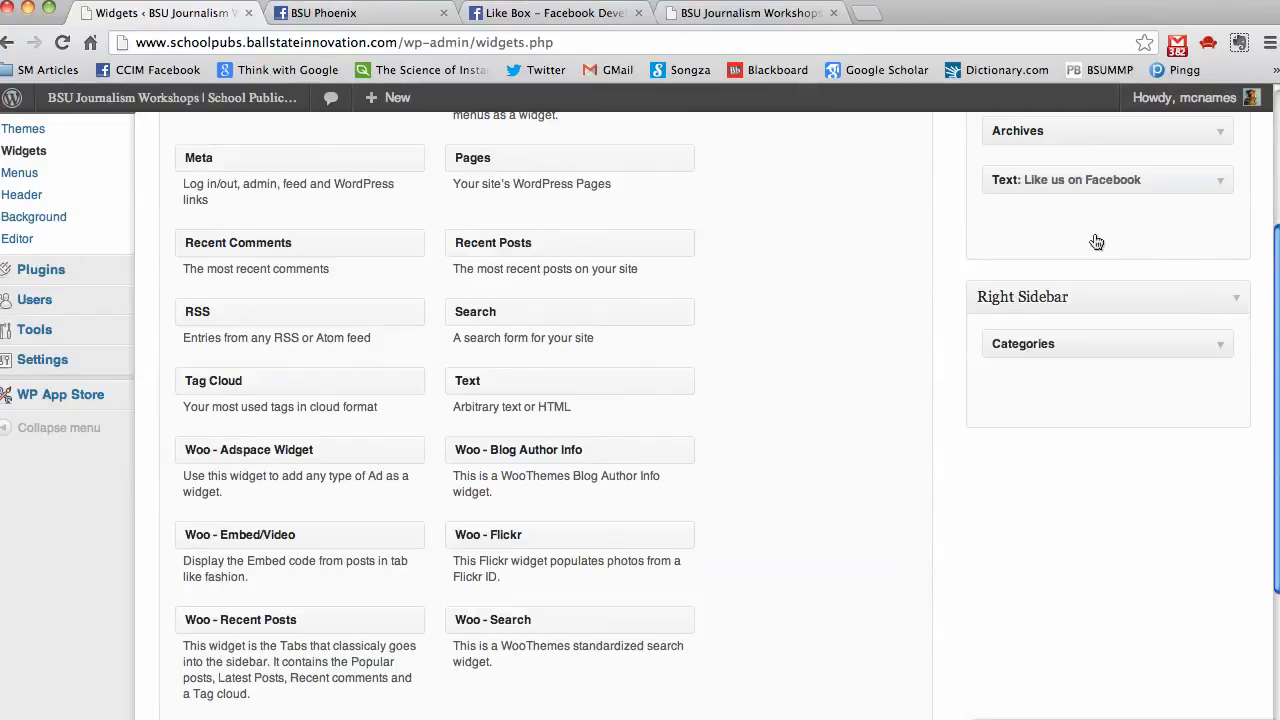
pyautogui.moveTo(1106, 180); pyautogui.dragTo(1106, 344)
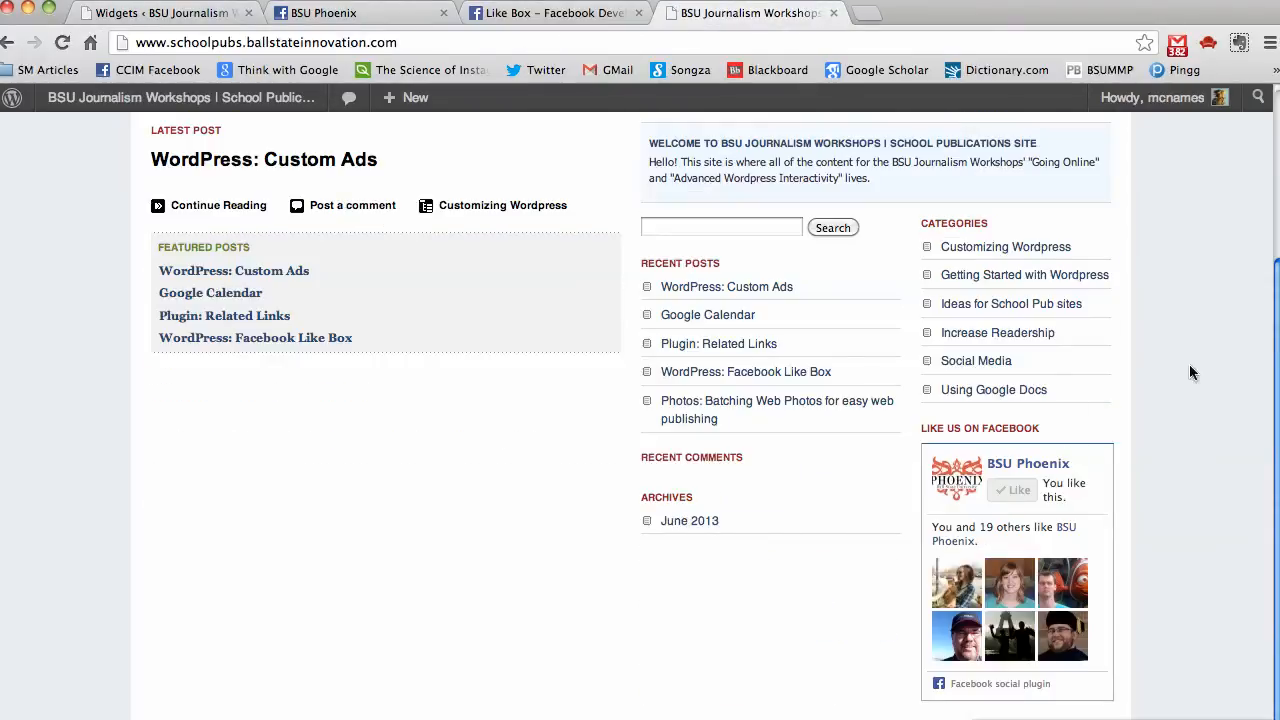
pyautogui.moveTo(1132, 418)
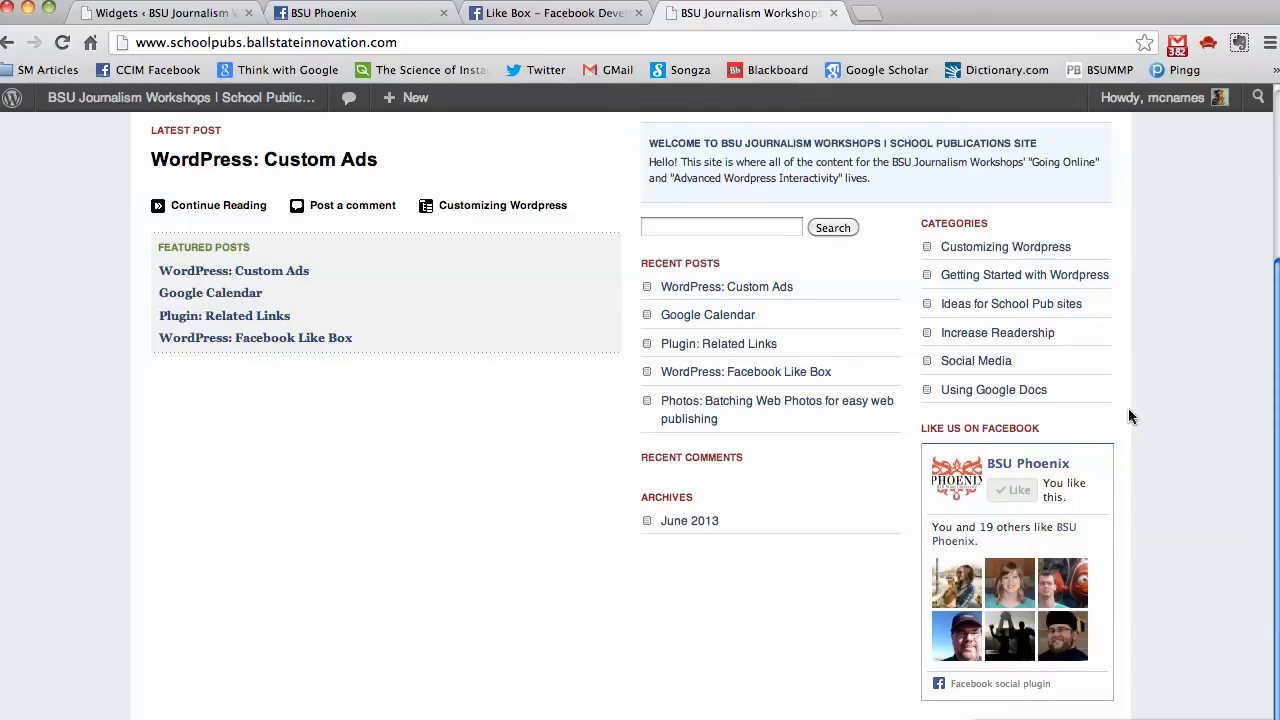